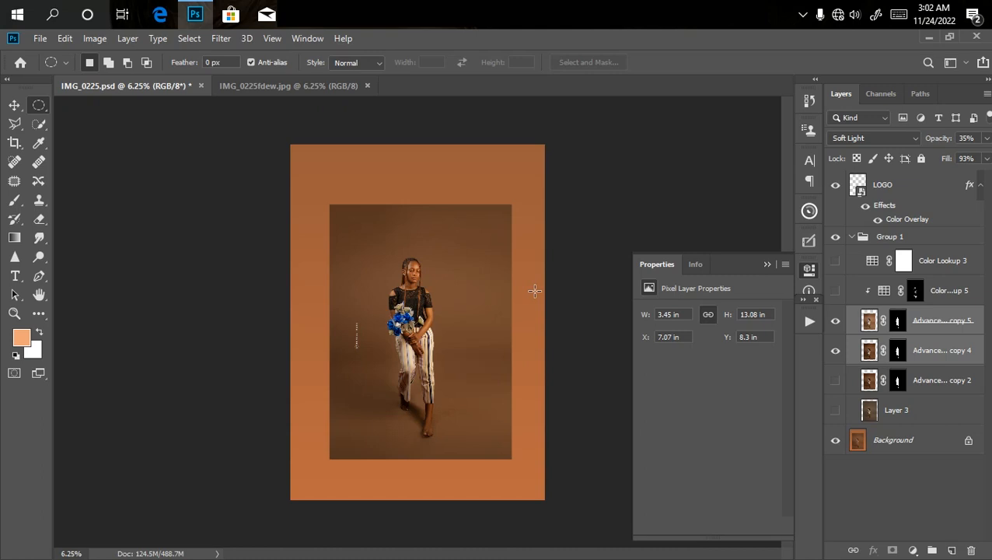
mouse_move(251, 69)
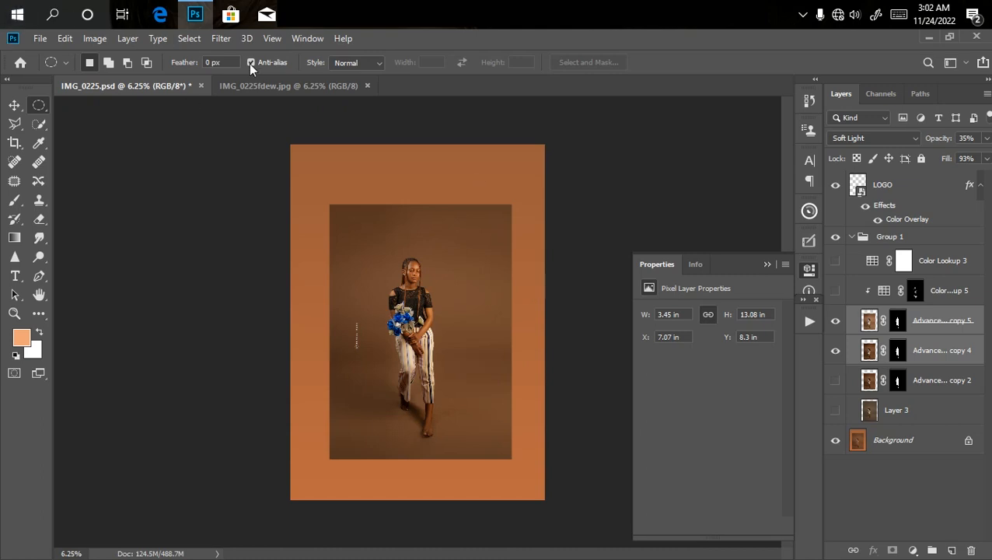
Step: Compare the portrait project against the angel wings reference image
left_click(287, 85)
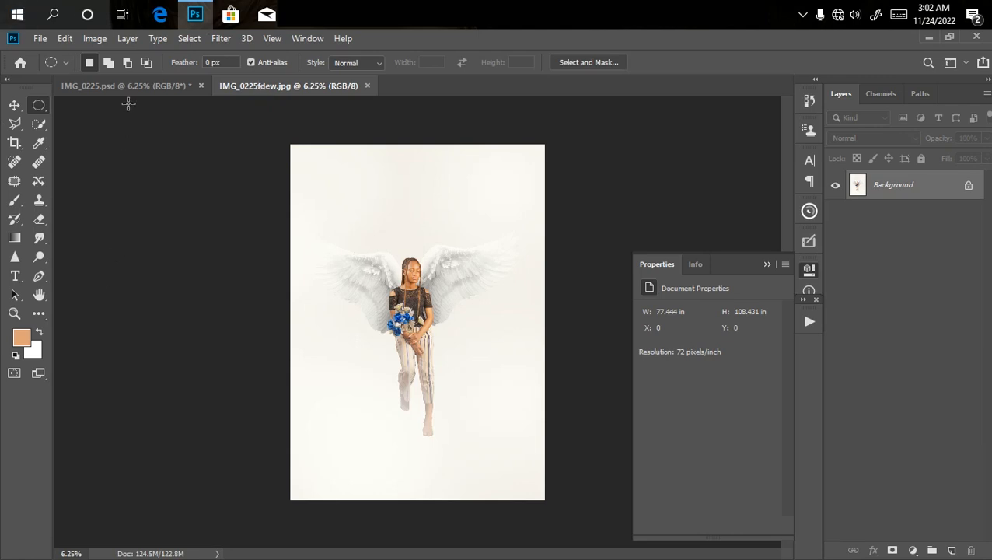
left_click(125, 86)
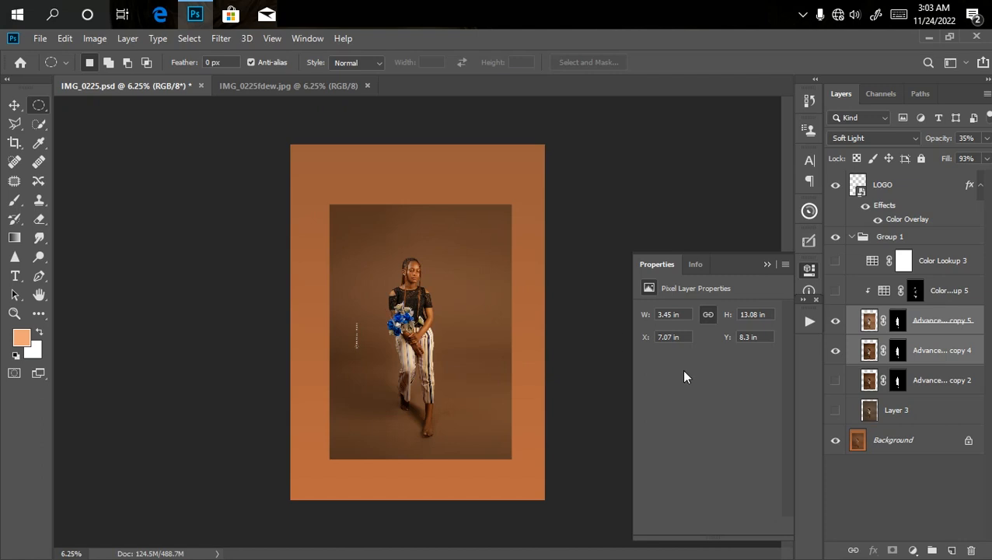
left_click(835, 380)
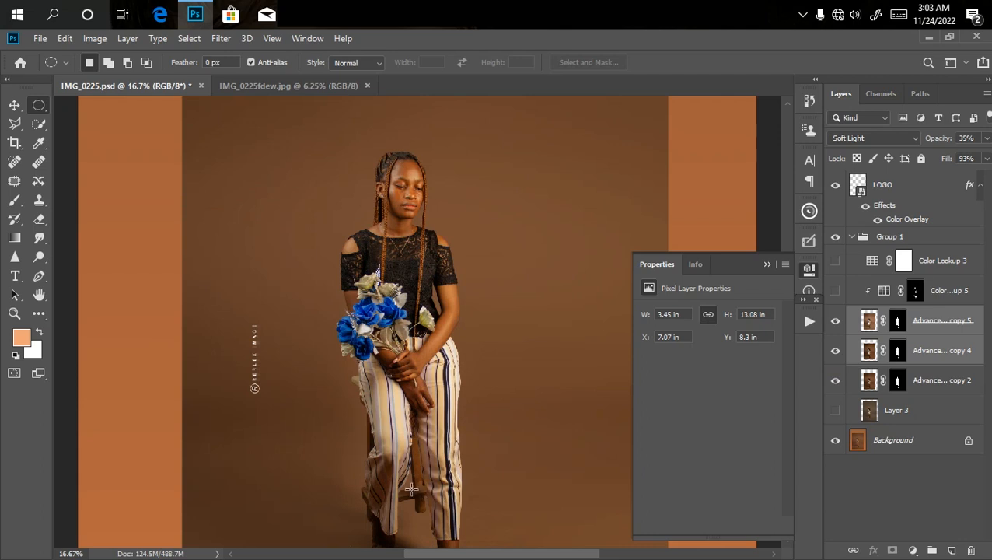
left_click(836, 381)
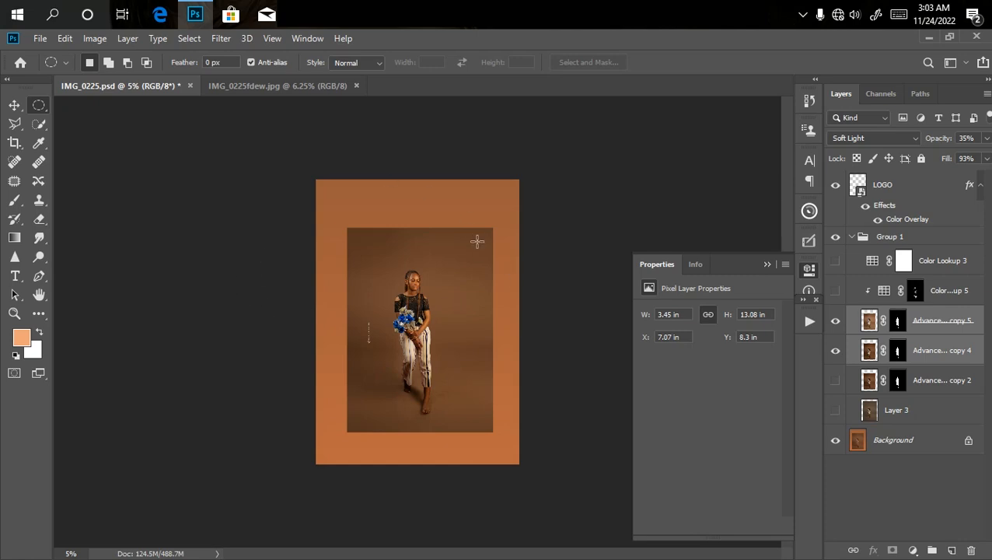
mouse_move(457, 246)
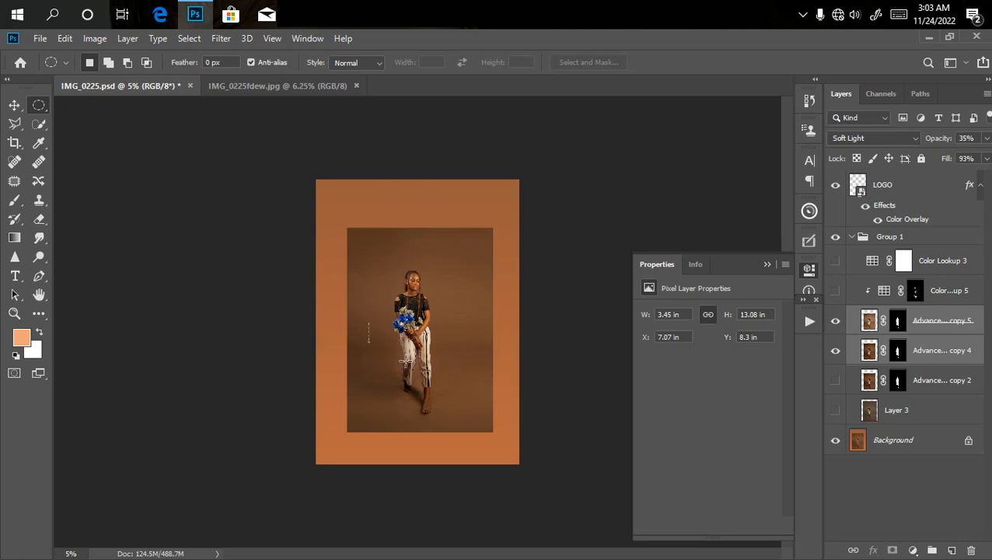
mouse_move(350, 294)
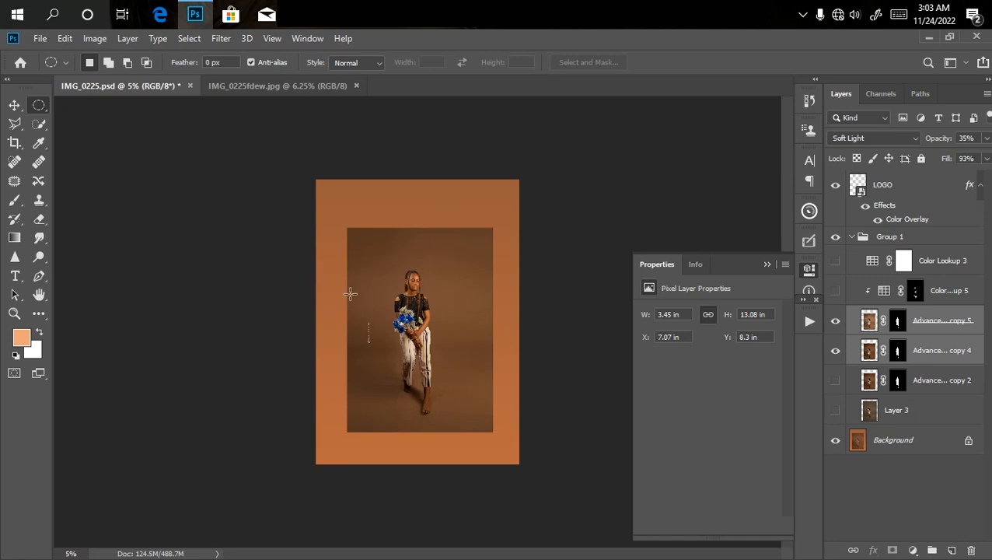
mouse_move(534, 178)
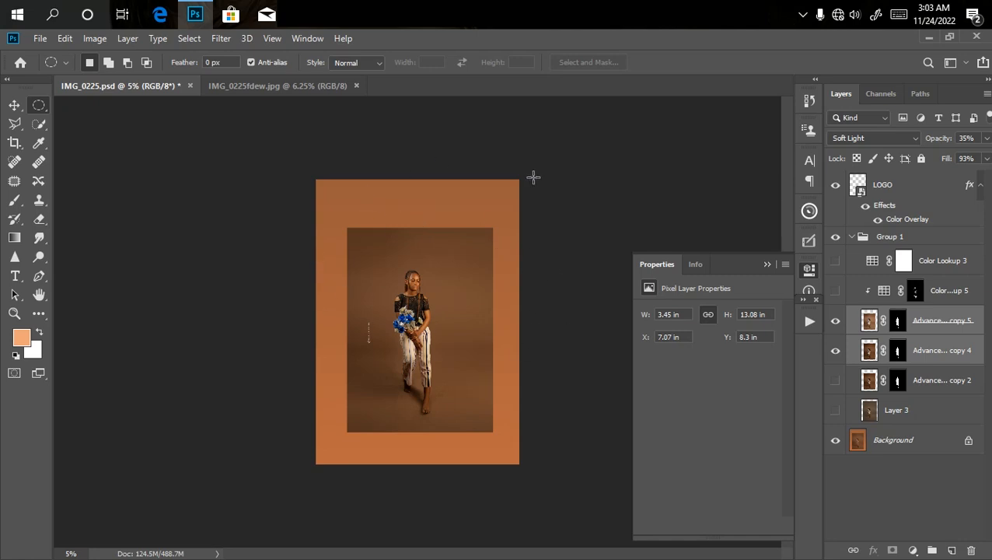
left_click(280, 86)
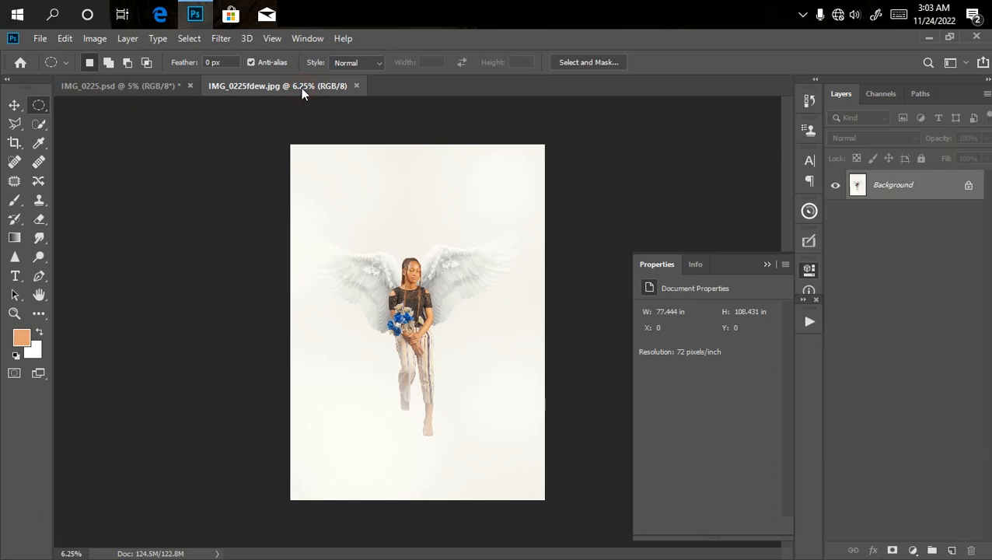
left_click(116, 86)
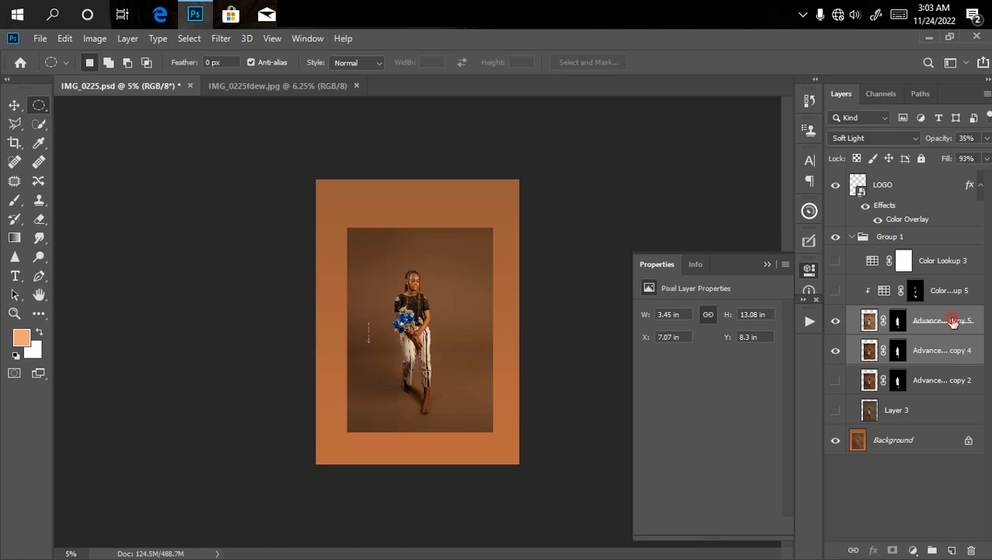
Step: Add a near-white (about #fffbf8) solid colour fill layer above Layer 3
left_click(942, 380)
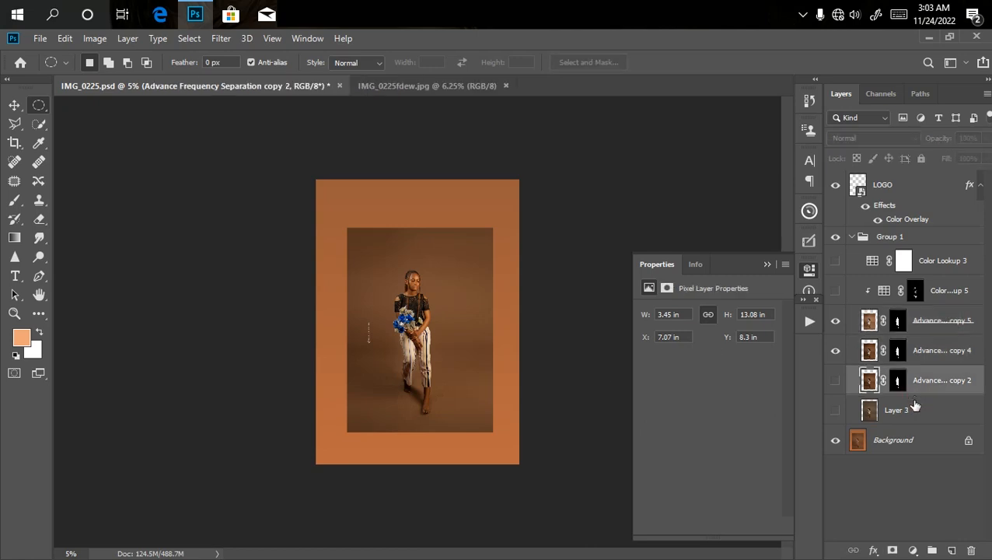
left_click(896, 410)
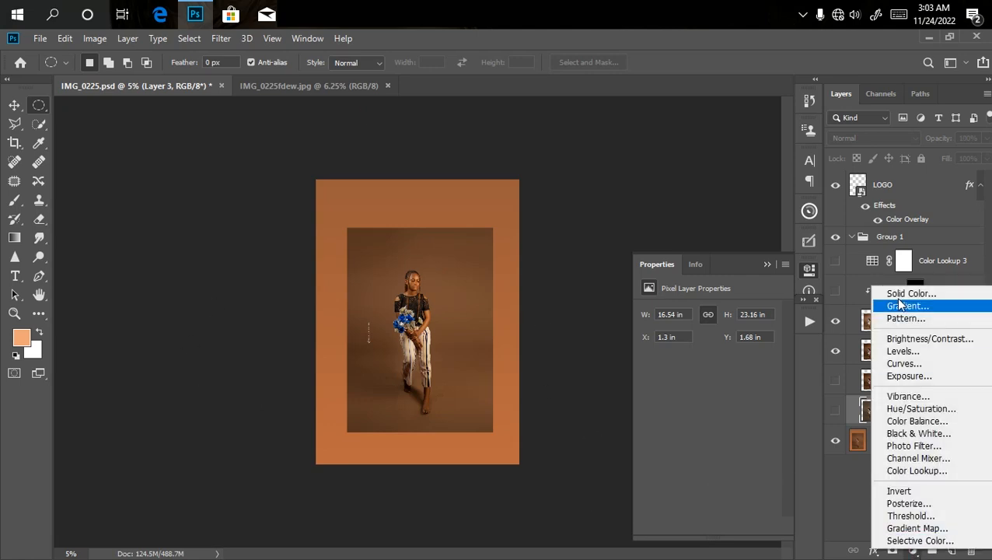
left_click(911, 293)
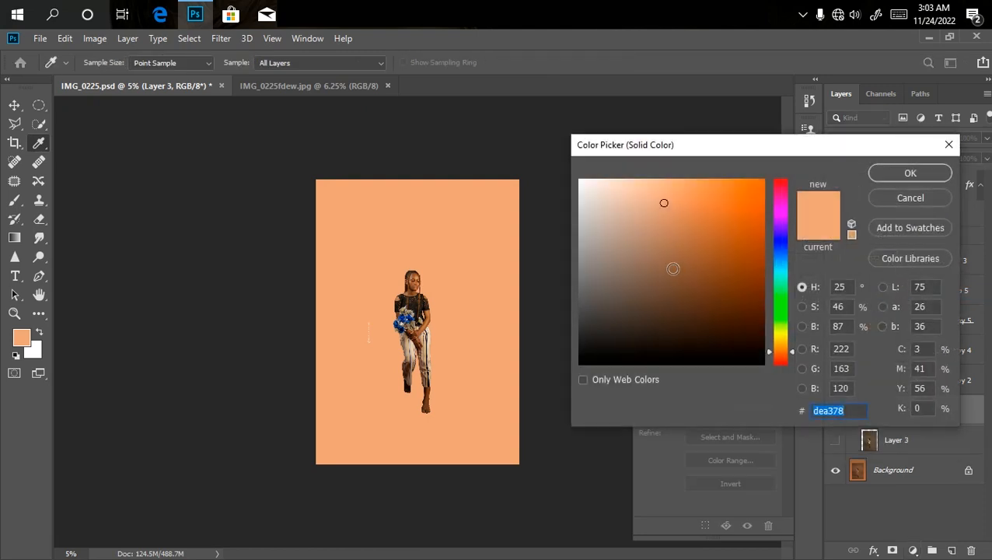
left_click(585, 191)
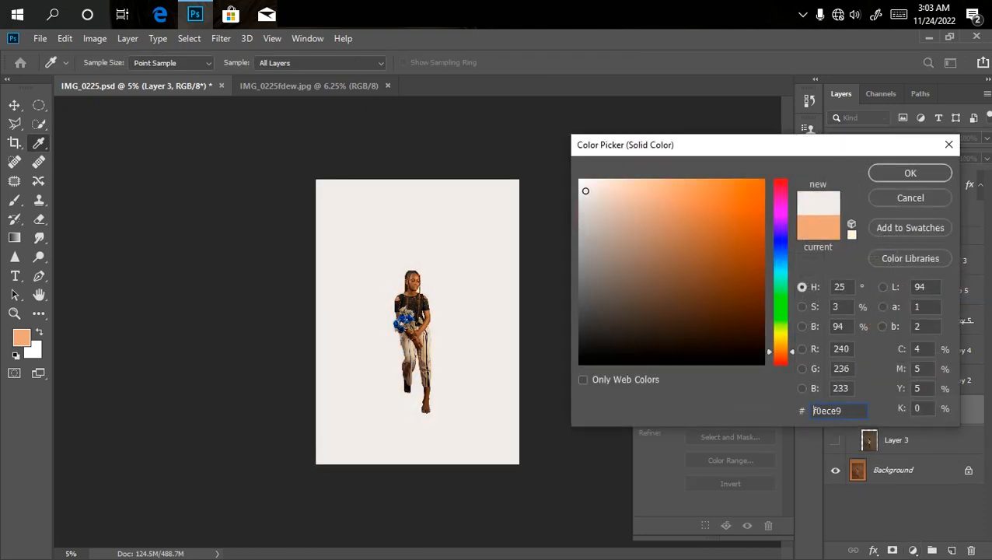
left_click(586, 184)
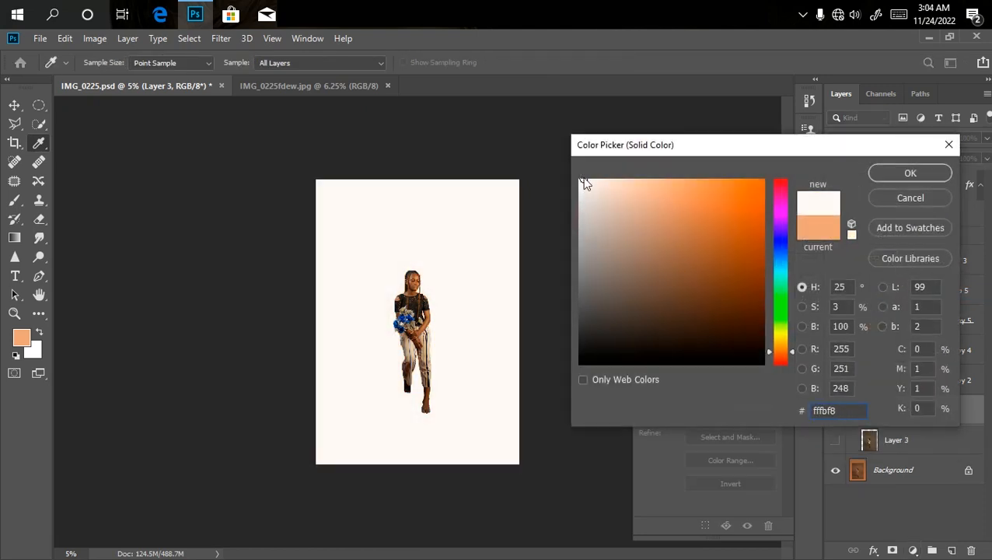
left_click(910, 173)
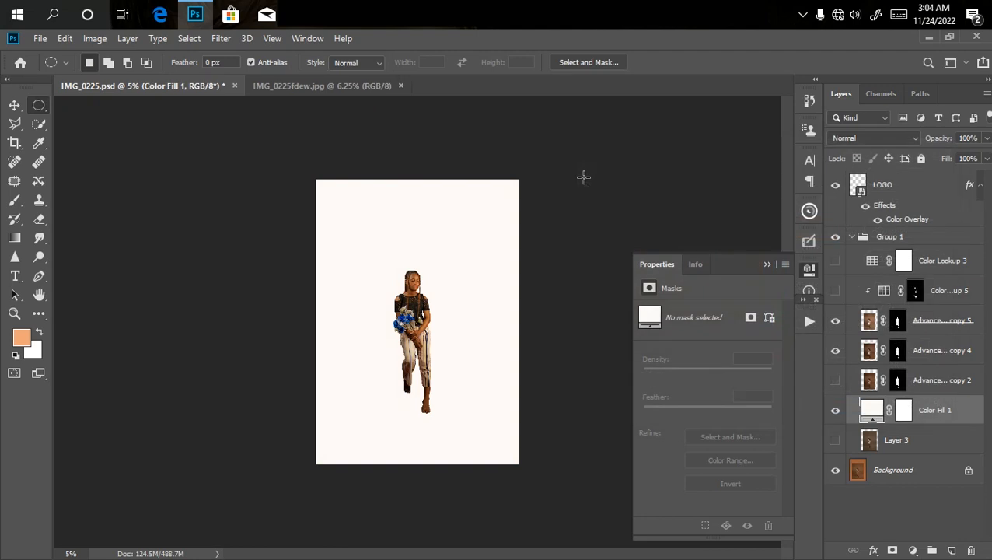
mouse_move(268, 75)
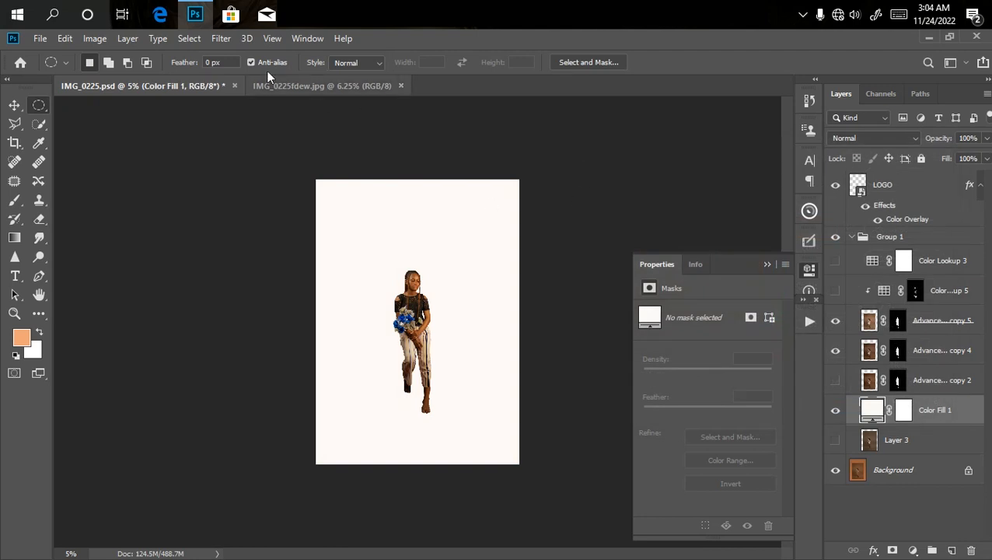
mouse_move(228, 10)
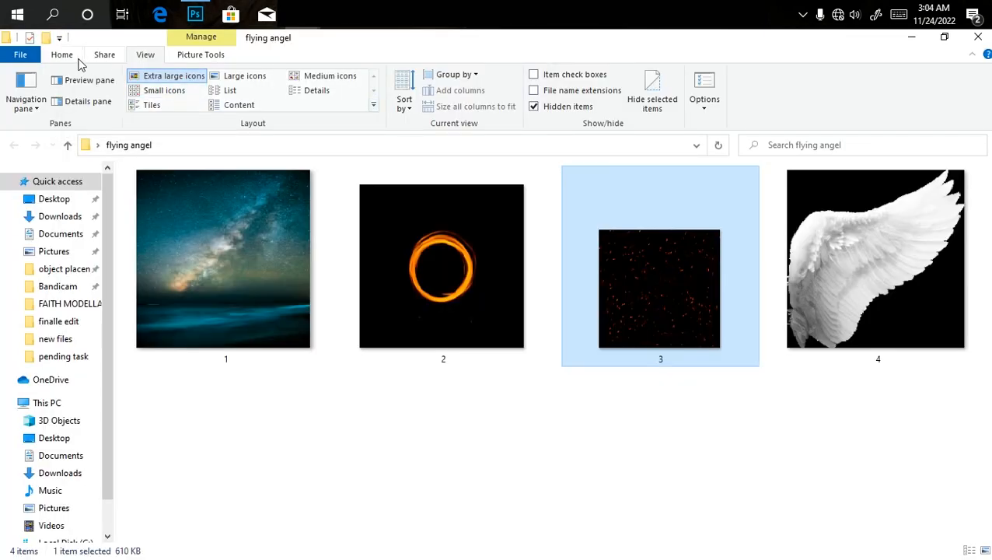
Step: Drag the white angel wing image (image 4) onto the Photoshop canvas
left_click(877, 259)
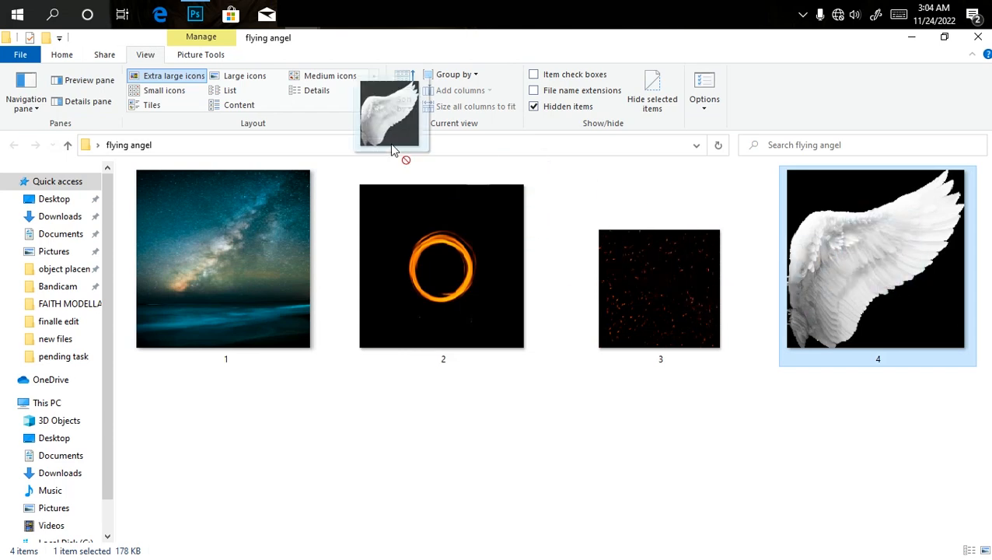
left_click(195, 14)
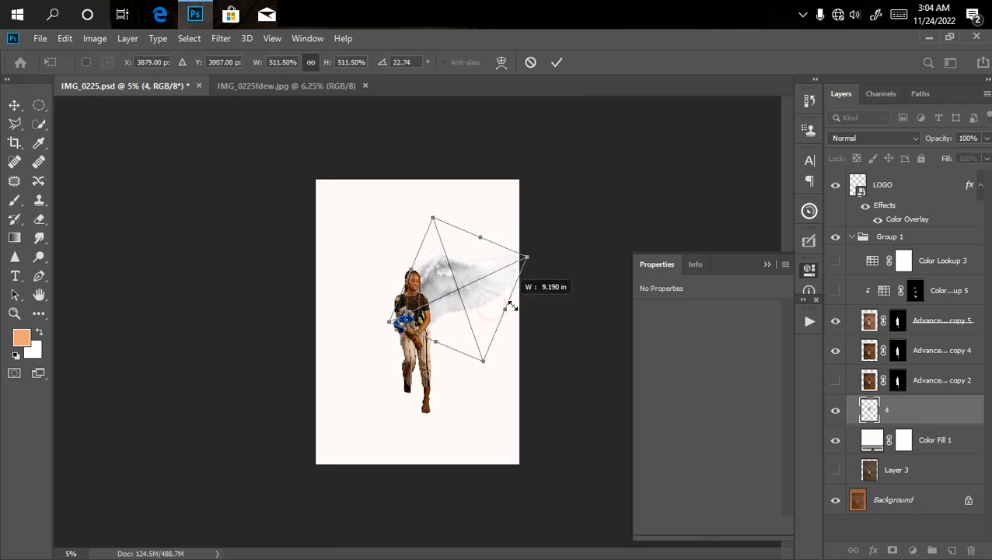
Step: Scale the wing to about 425% and place it behind the woman's shoulder
left_click_drag(525, 256, 471, 306)
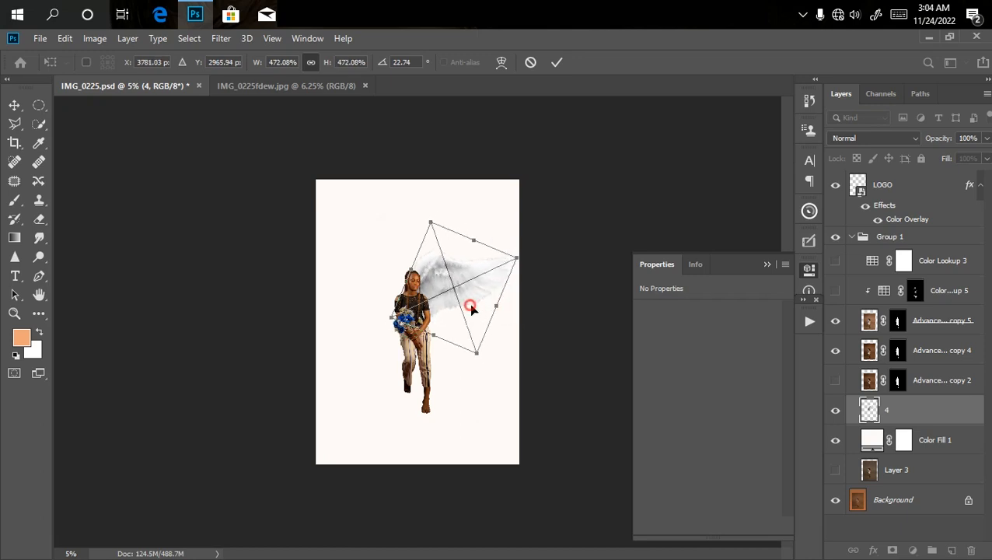
left_click_drag(470, 306, 494, 365)
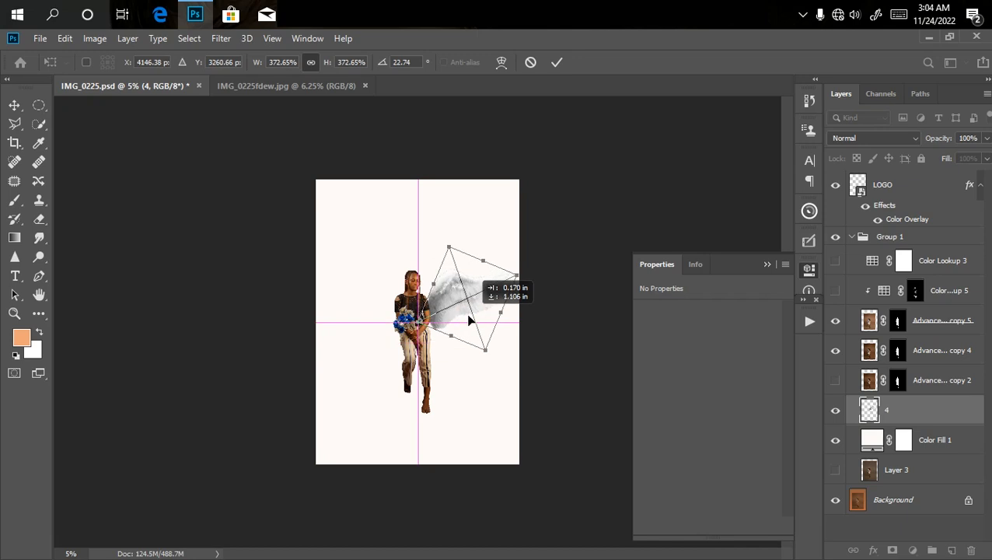
left_click_drag(467, 323, 482, 291)
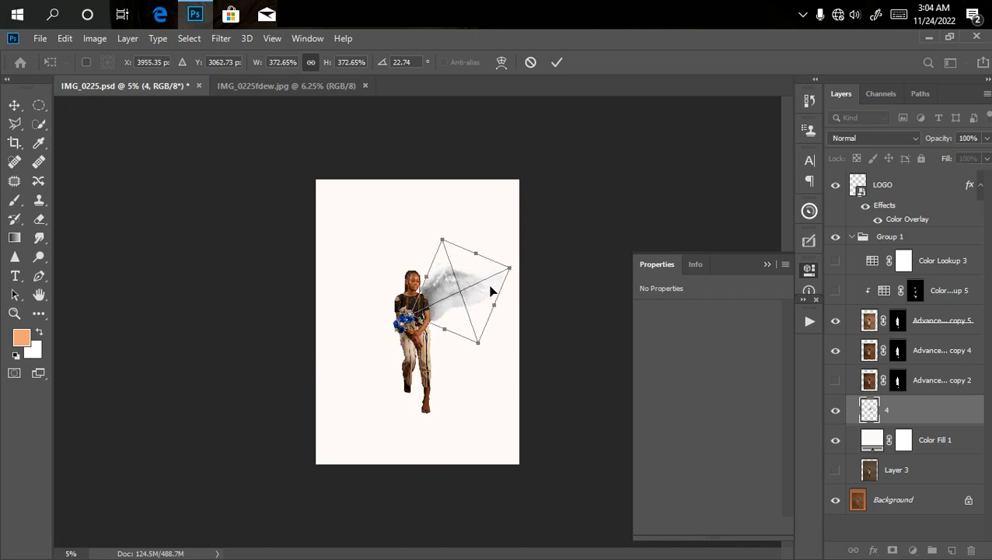
left_click_drag(507, 270, 521, 268)
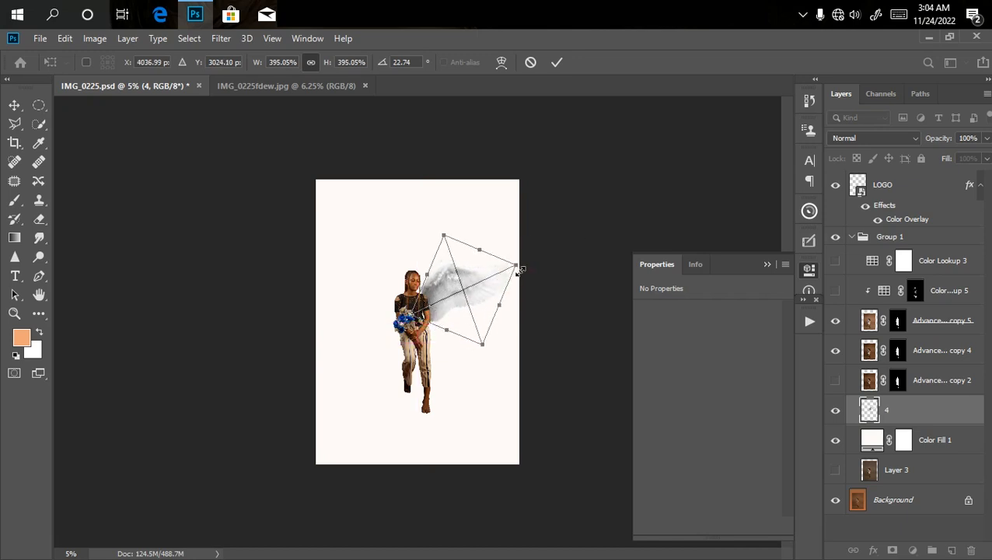
left_click_drag(515, 268, 525, 263)
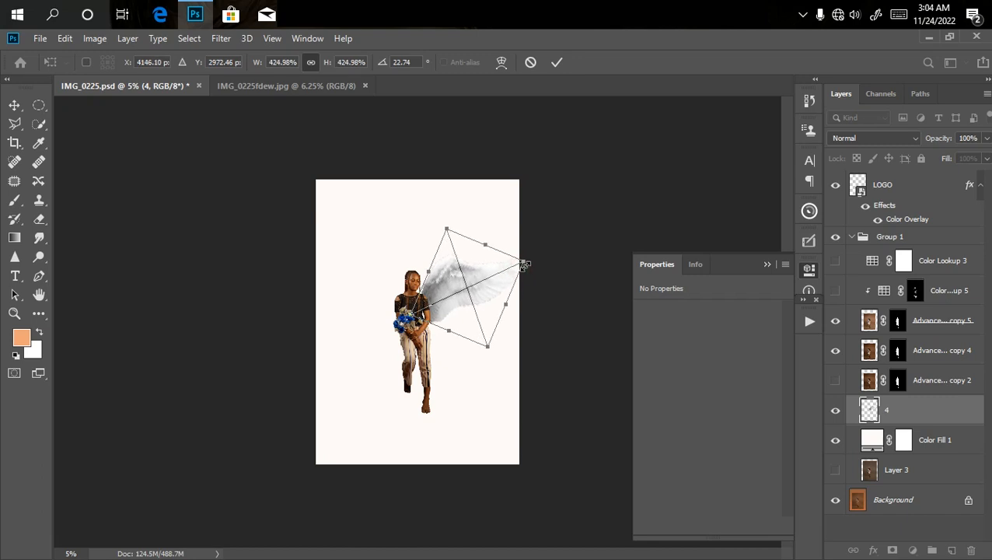
left_click(557, 62)
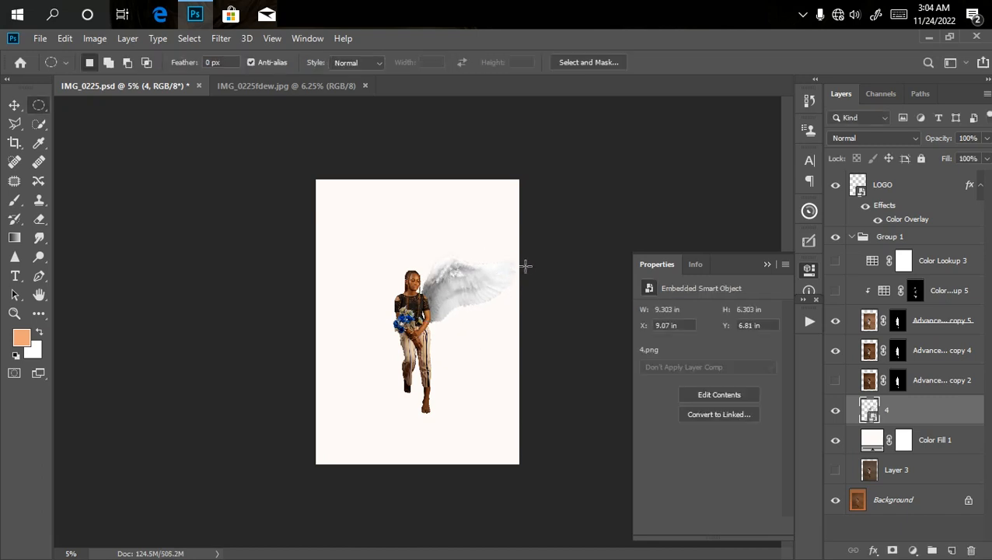
mouse_move(533, 273)
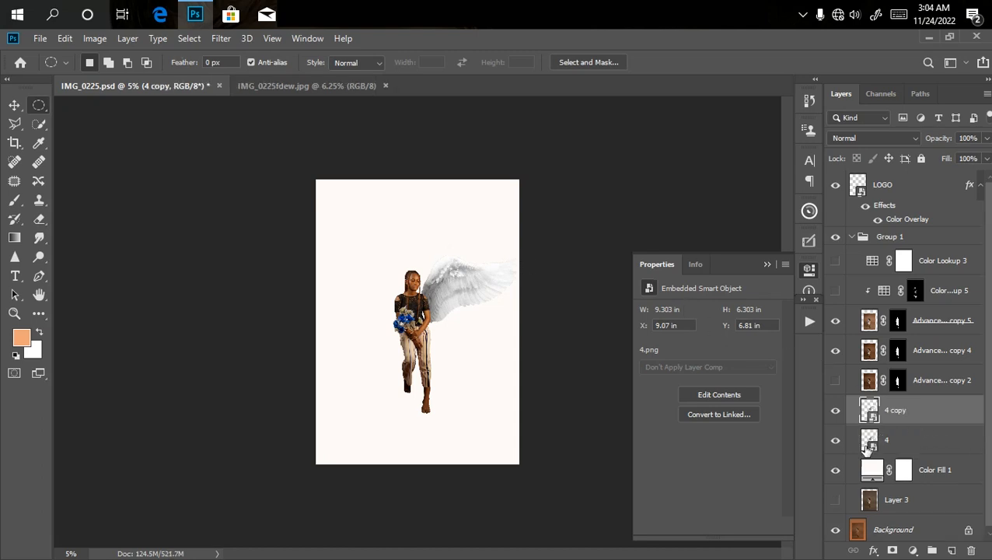
Step: Rasterize the original wing layer, then open the wing copy's layer context menu
right_click(887, 439)
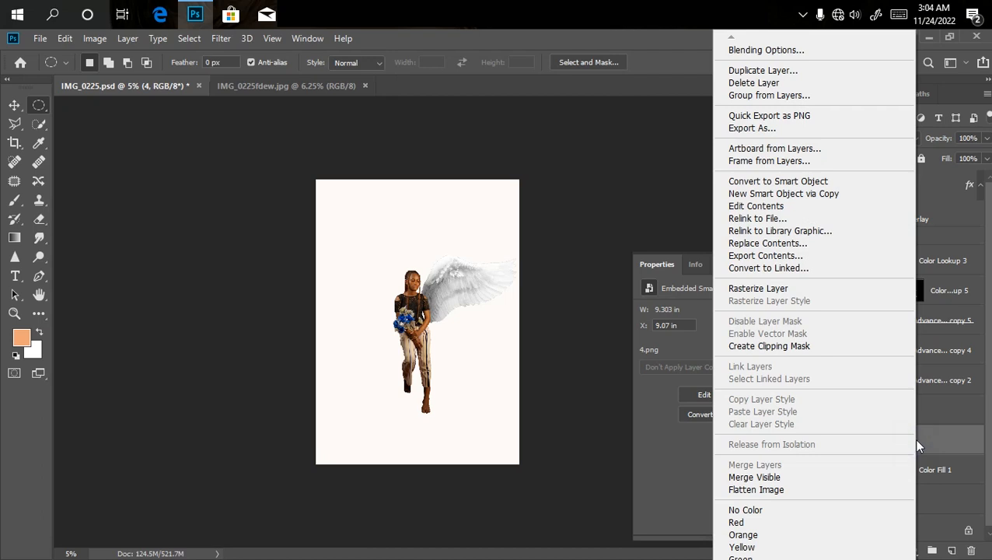
left_click(757, 289)
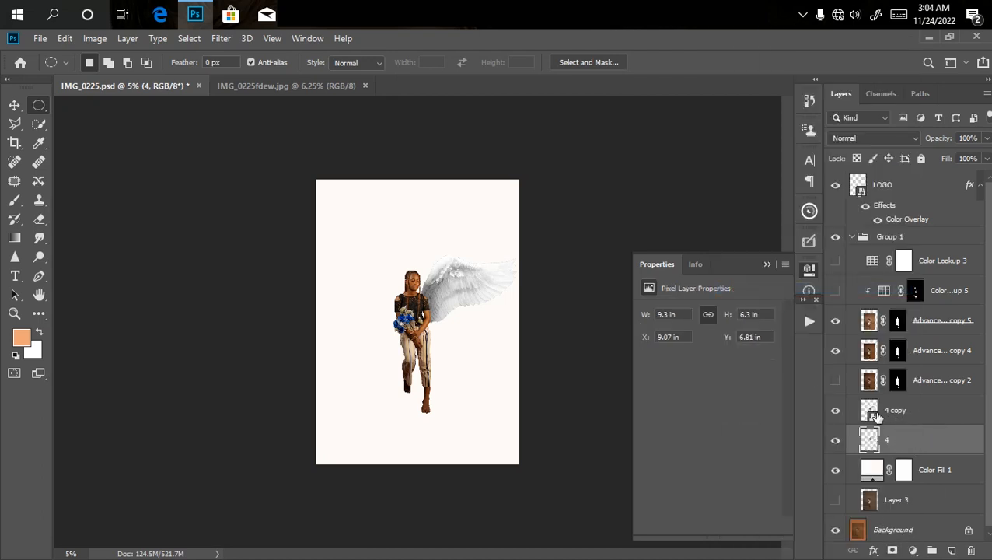
mouse_move(898, 414)
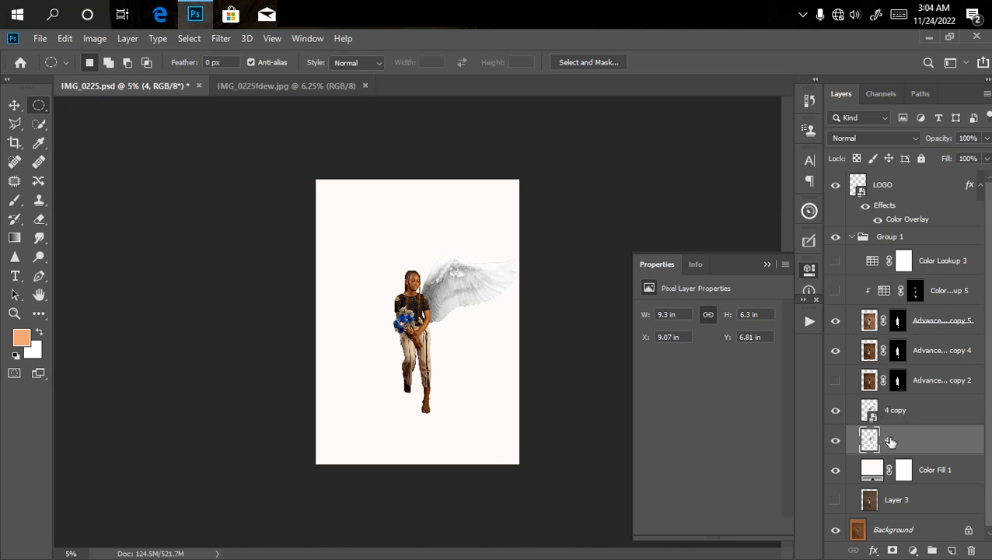
left_click(895, 410)
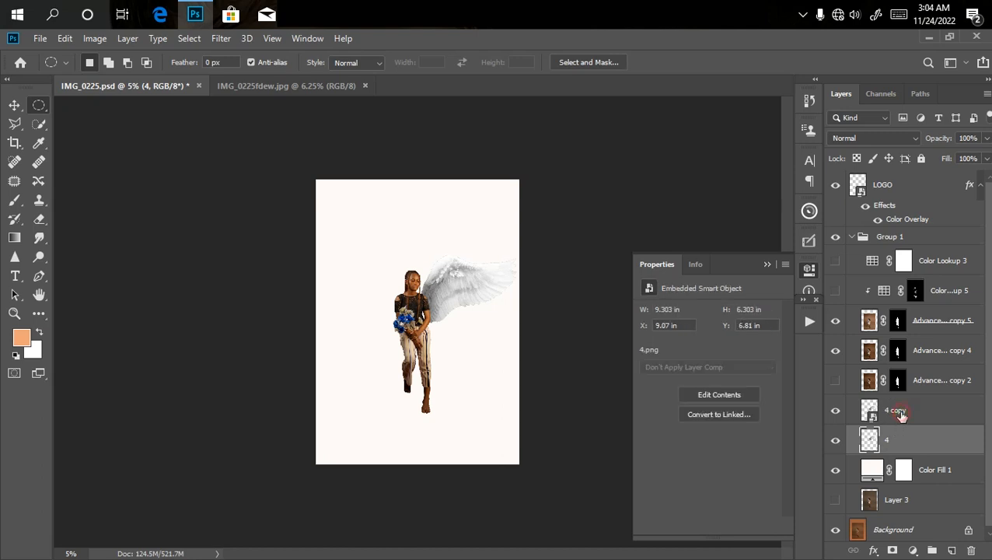
right_click(895, 410)
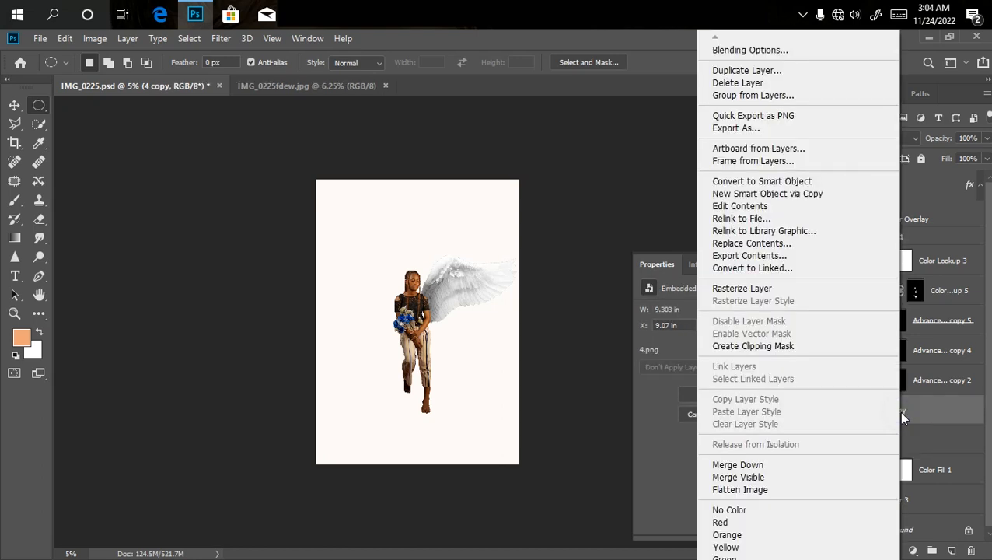
mouse_move(740, 206)
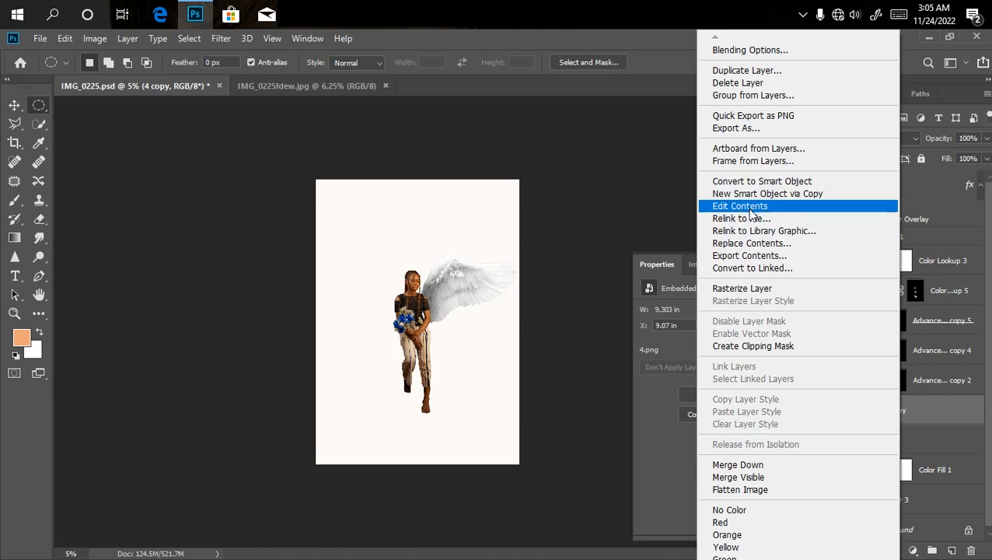
Step: Flip the wing smart object's contents horizontally, save, and return to IMG_0225.psd
left_click(740, 206)
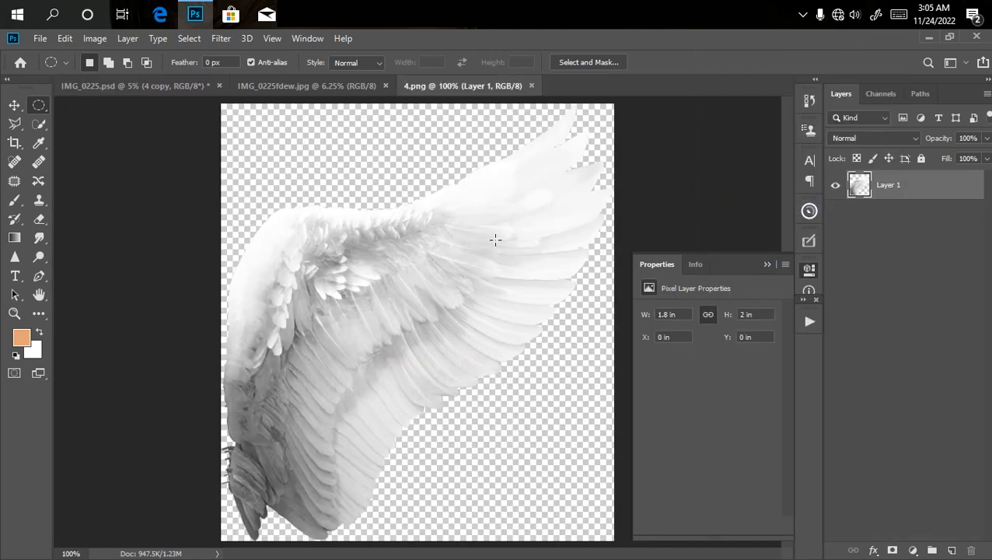
left_click(94, 38)
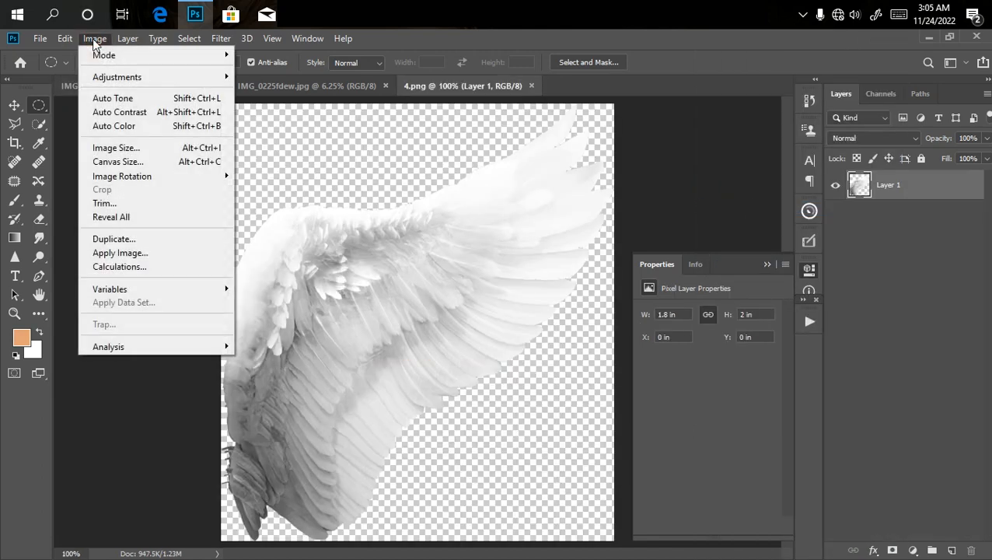
mouse_move(171, 197)
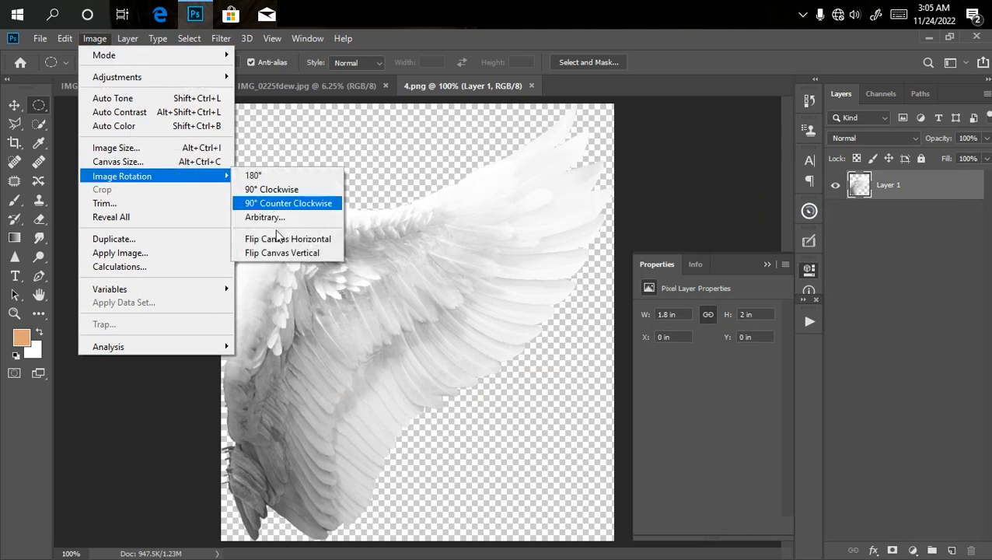
mouse_move(287, 238)
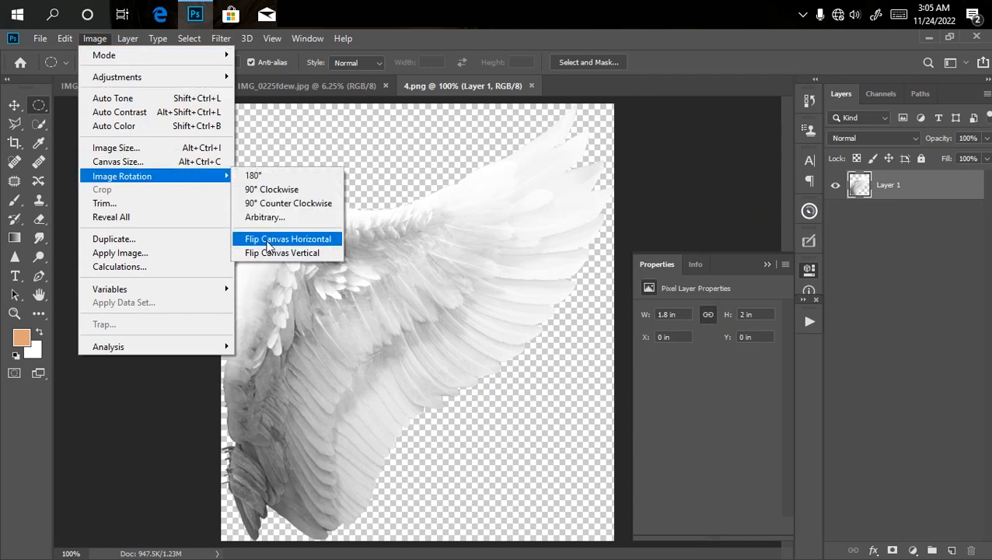
left_click(288, 238)
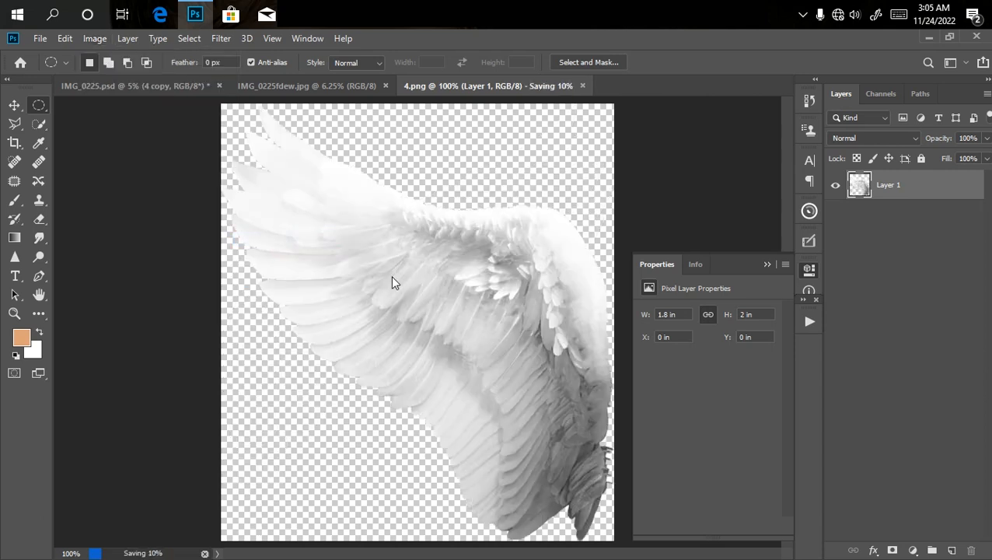
left_click(132, 85)
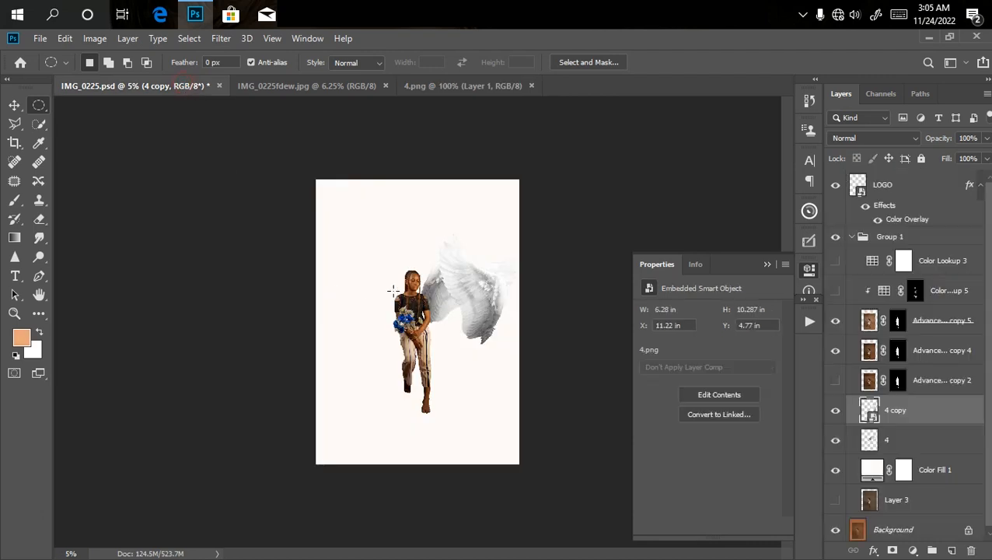
mouse_move(21, 126)
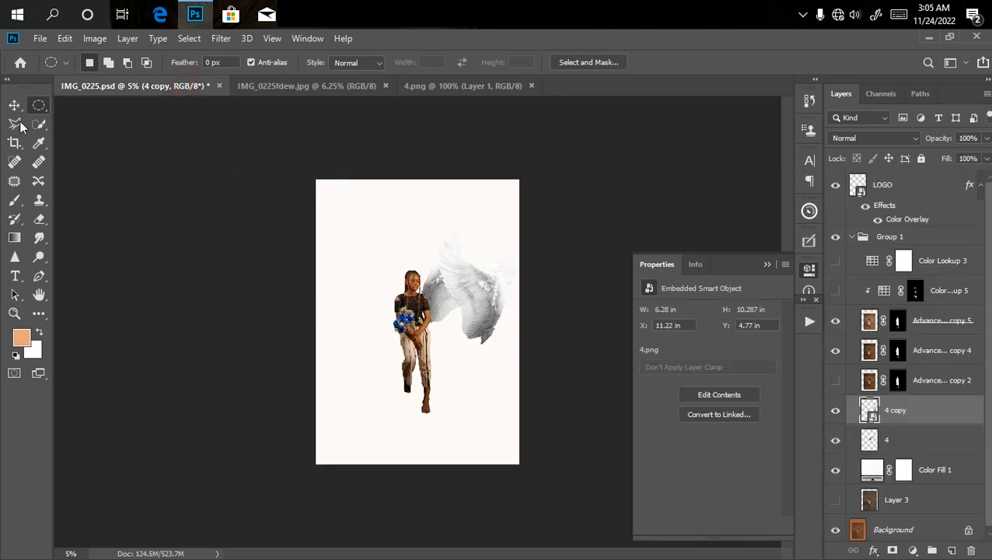
Step: Rotate the mirrored wing about -27° and position it at the woman's other shoulder
left_click(14, 105)
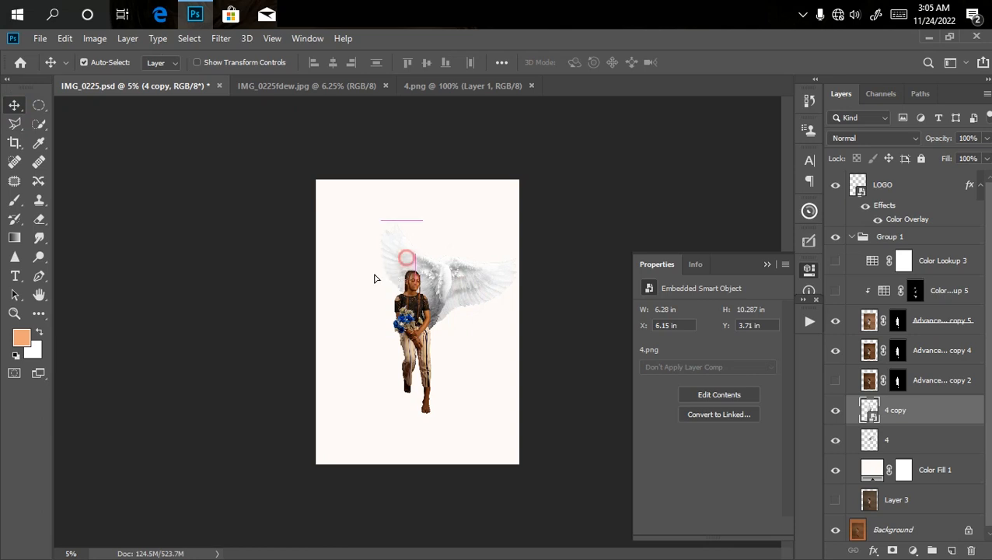
key("Ctrl+T")
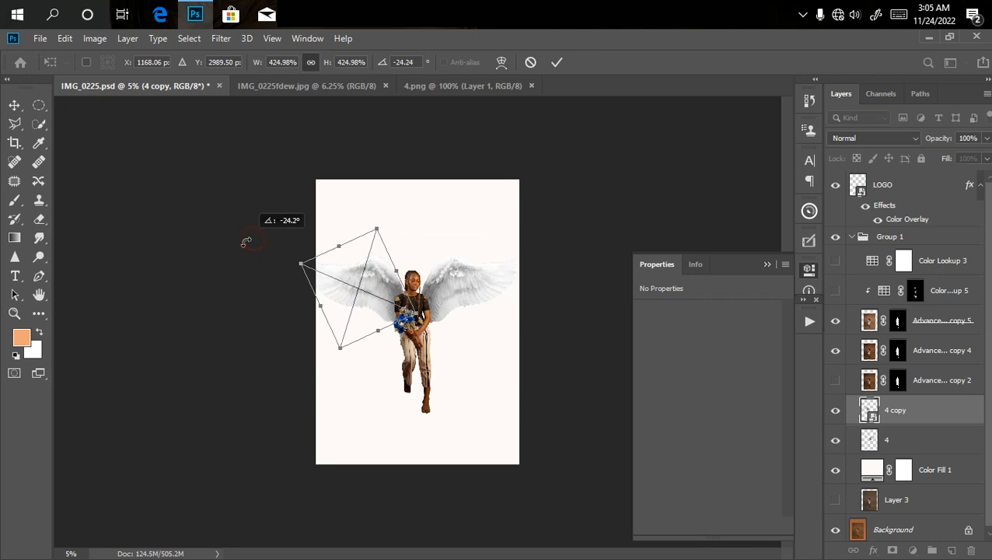
left_click_drag(245, 241, 366, 290)
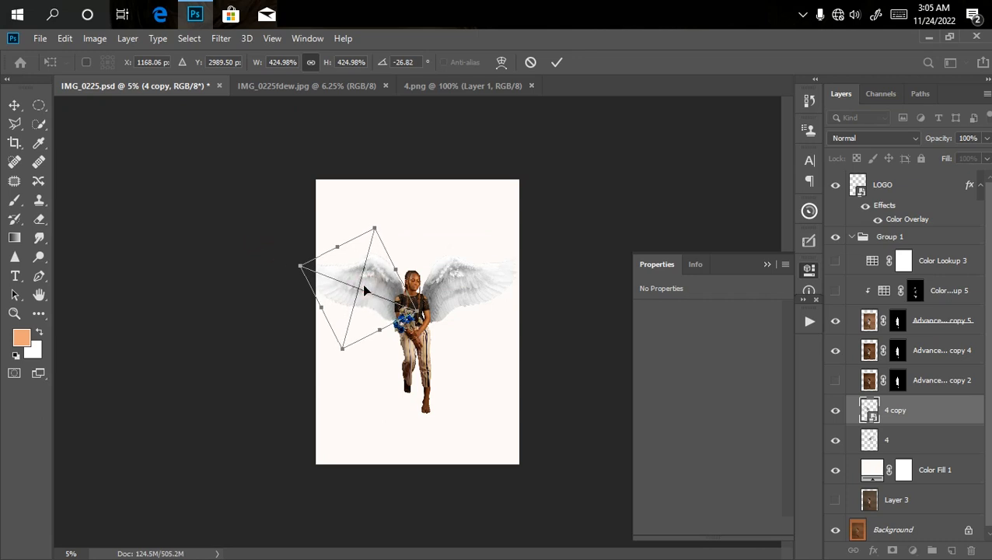
left_click_drag(366, 291, 370, 294)
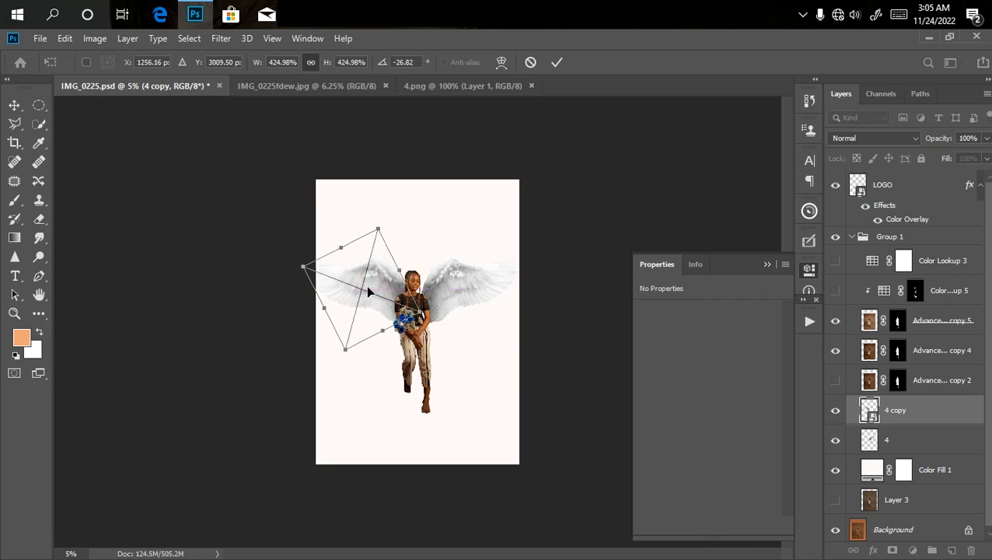
left_click(557, 63)
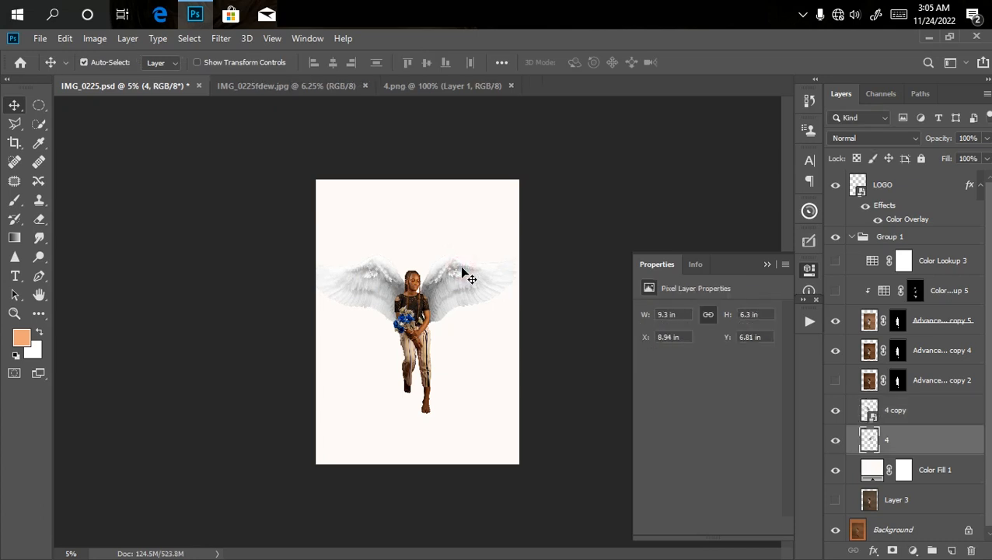
scroll("down", 3)
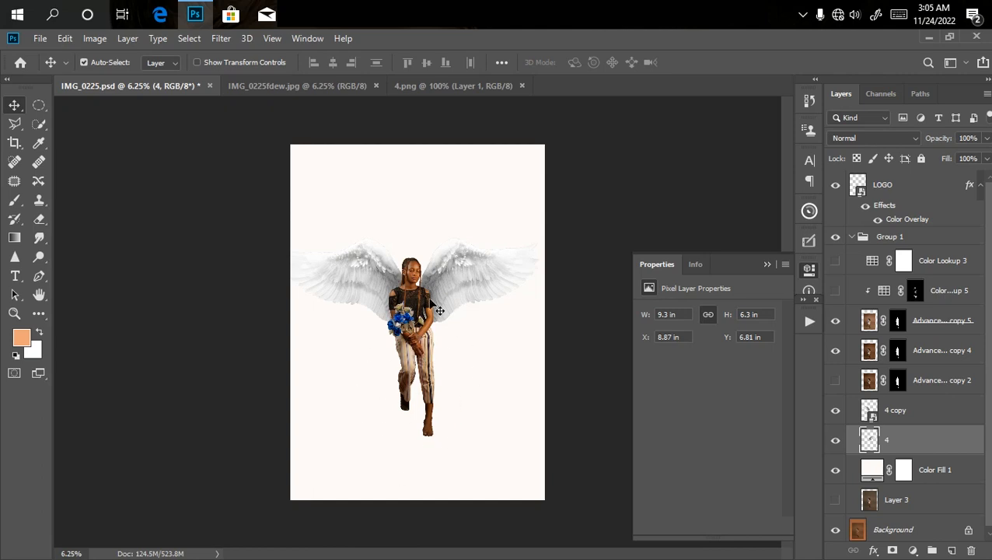
mouse_move(503, 475)
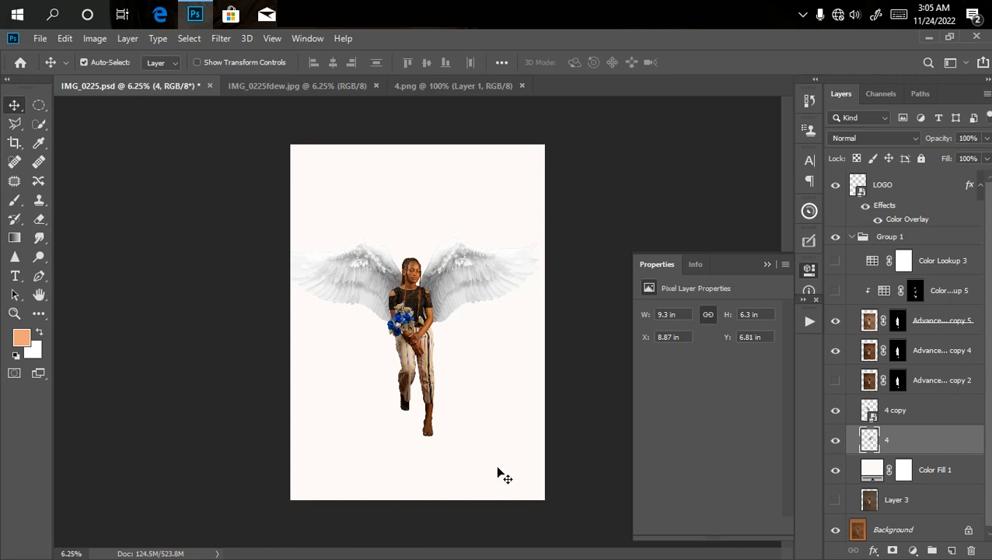
mouse_move(363, 518)
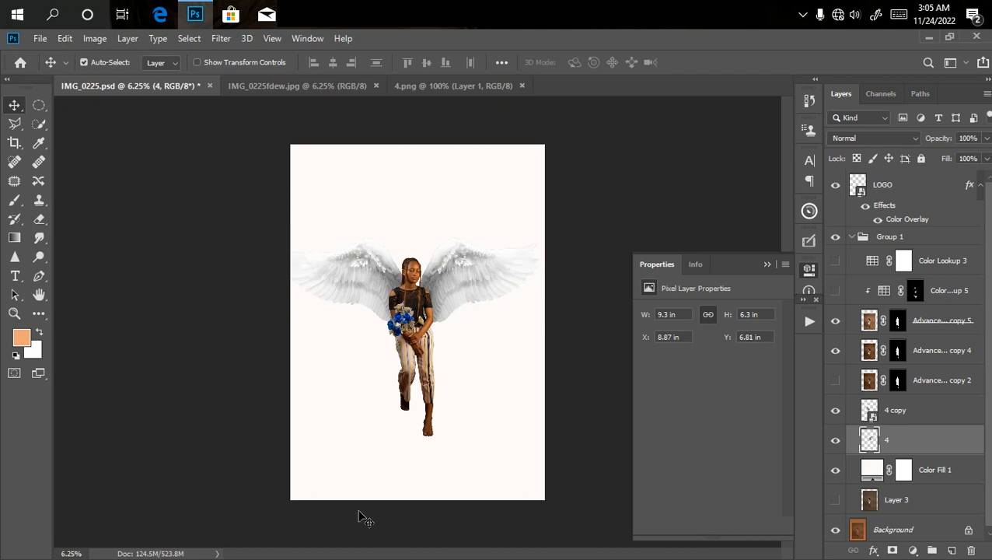
mouse_move(551, 357)
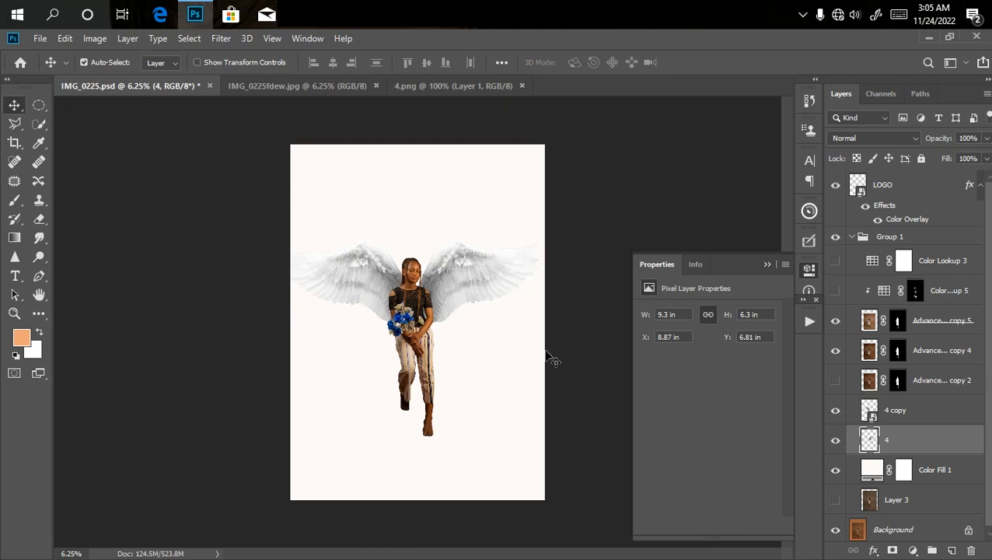
Step: Drag an elliptical marquee circle around the woman's head and torso
left_click(38, 105)
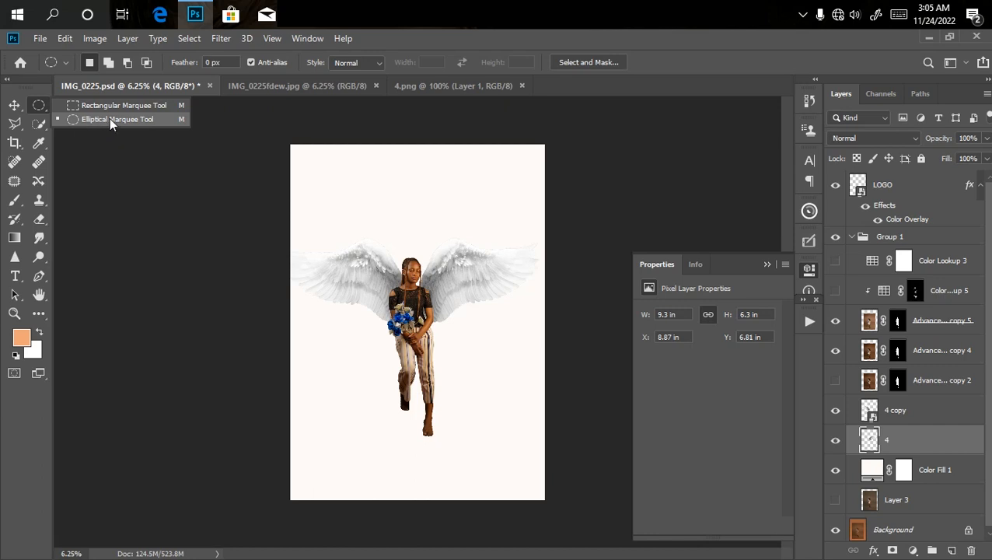
left_click(117, 119)
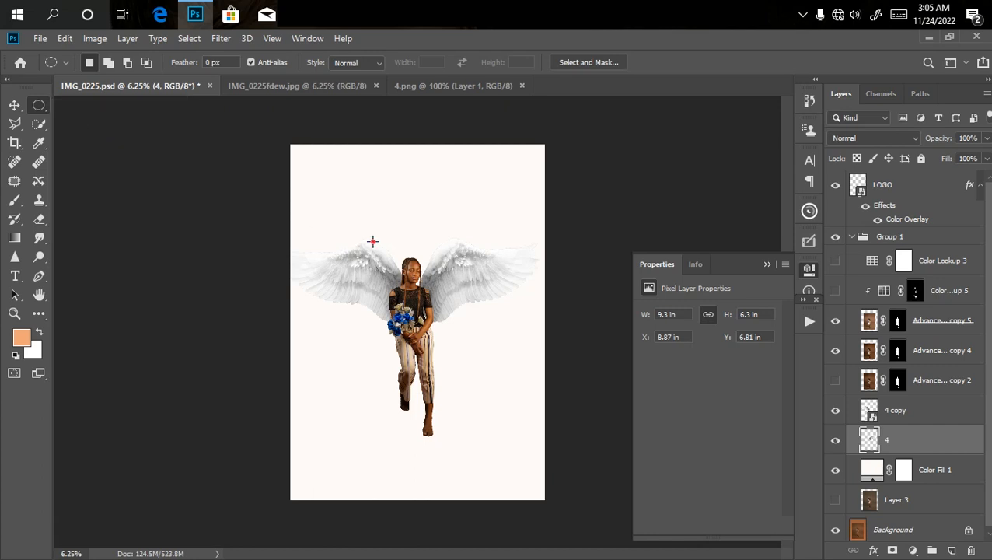
left_click_drag(373, 241, 457, 343)
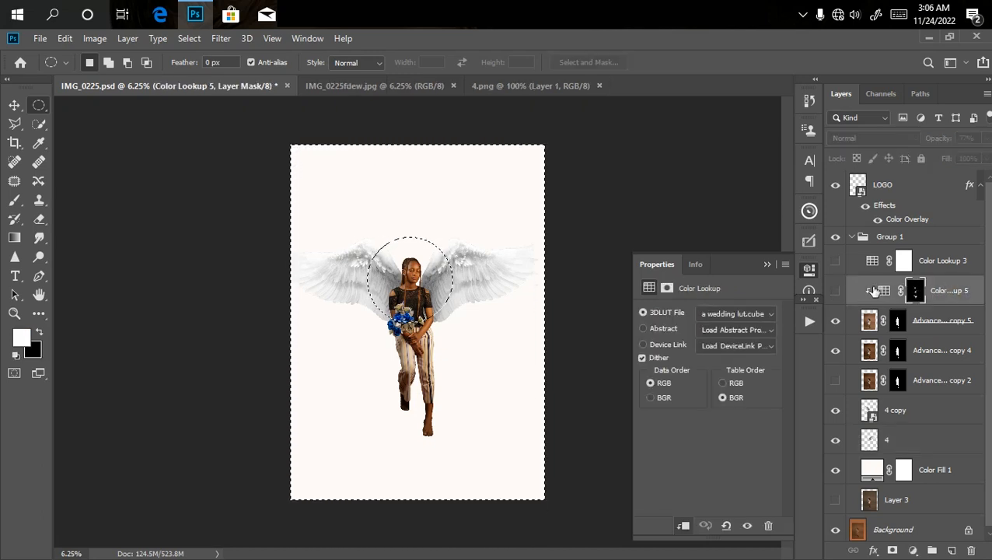
Step: Add a #fffbf8 solid colour fill layer masked by the circular selection
left_click(836, 290)
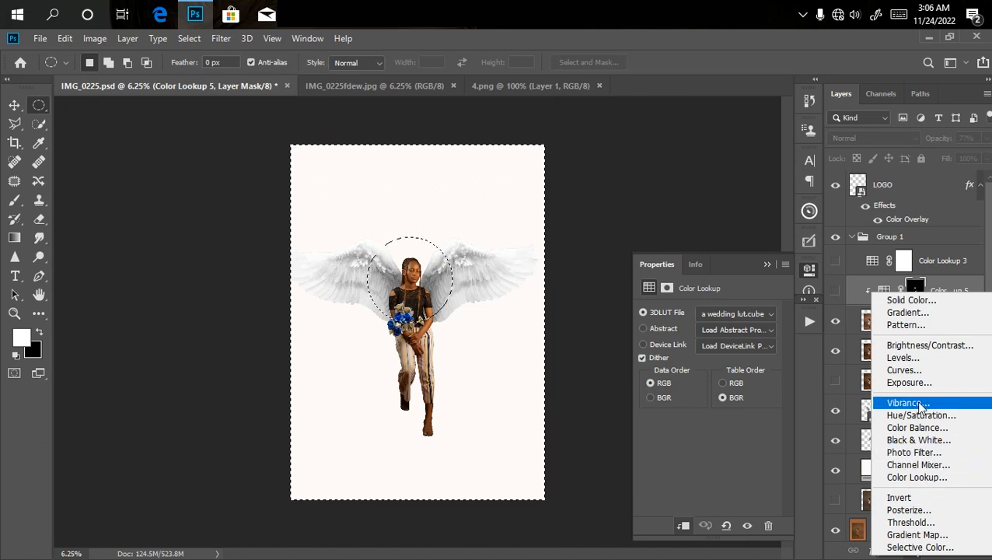
left_click(911, 300)
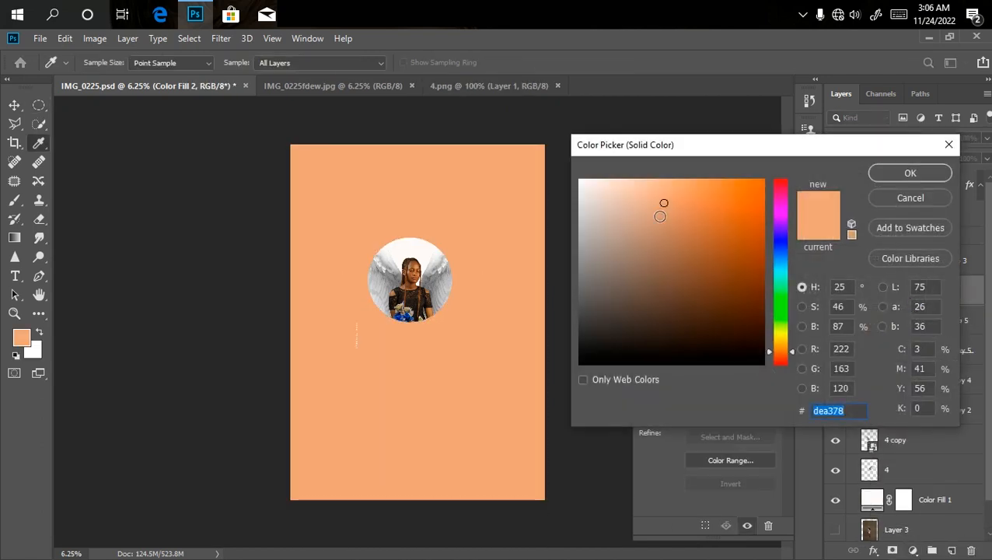
left_click(584, 180)
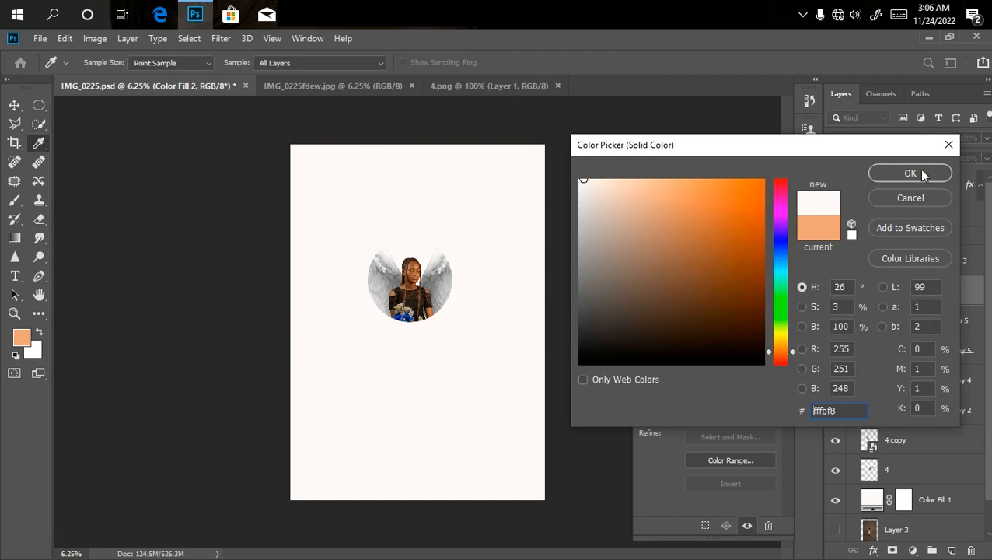
left_click(911, 173)
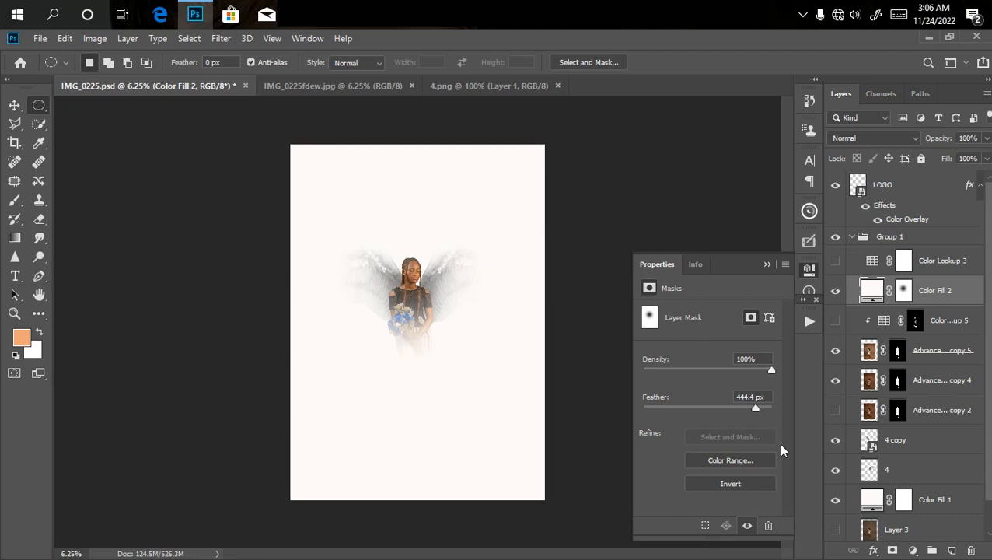
mouse_move(606, 332)
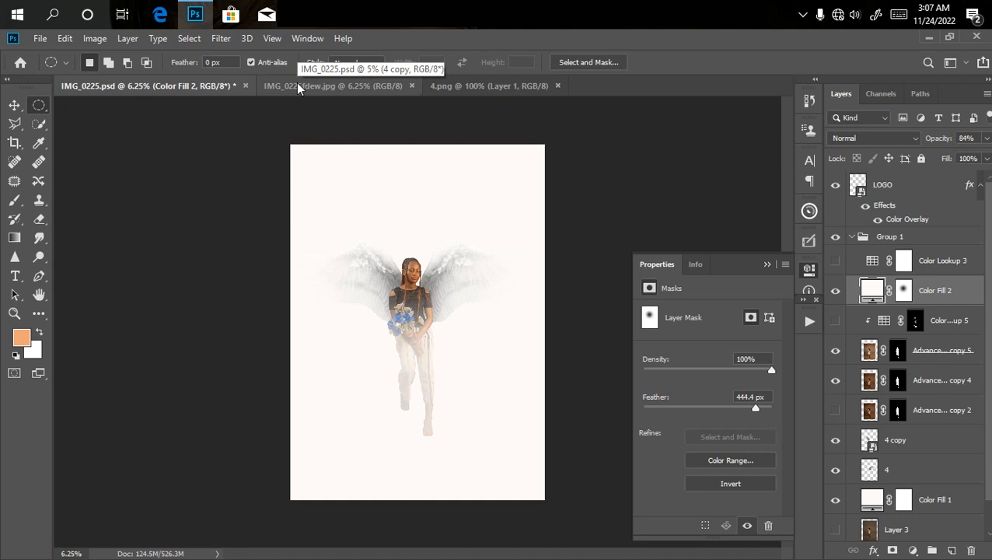
Step: Switch repeatedly between IMG_0225.psd and the IMG_0225fdew.jpg reference to compare
left_click(333, 85)
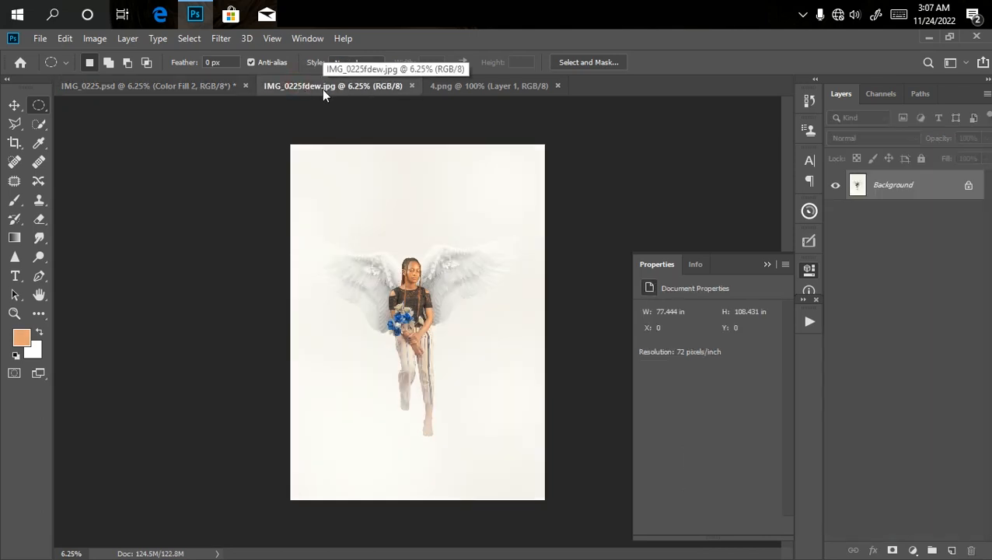
left_click(152, 86)
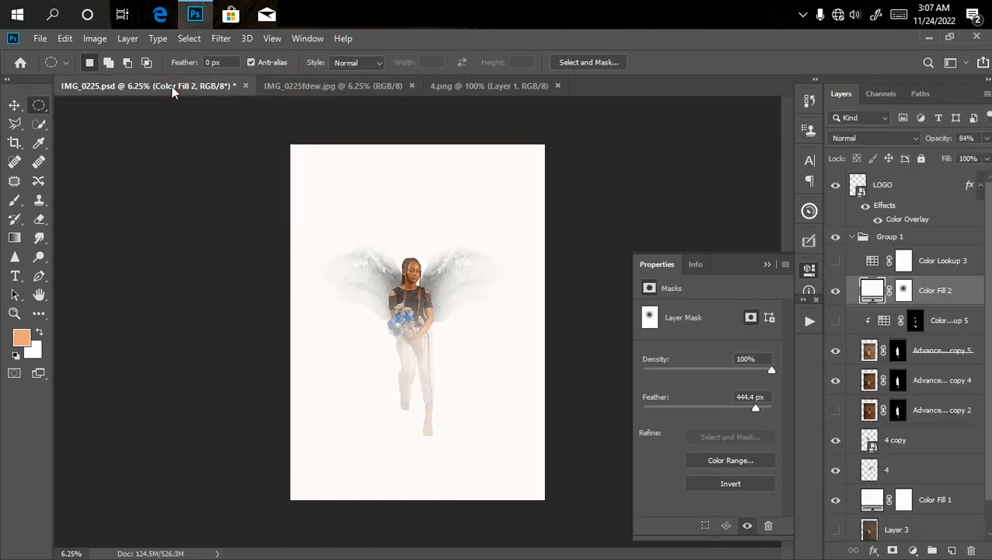
left_click(332, 86)
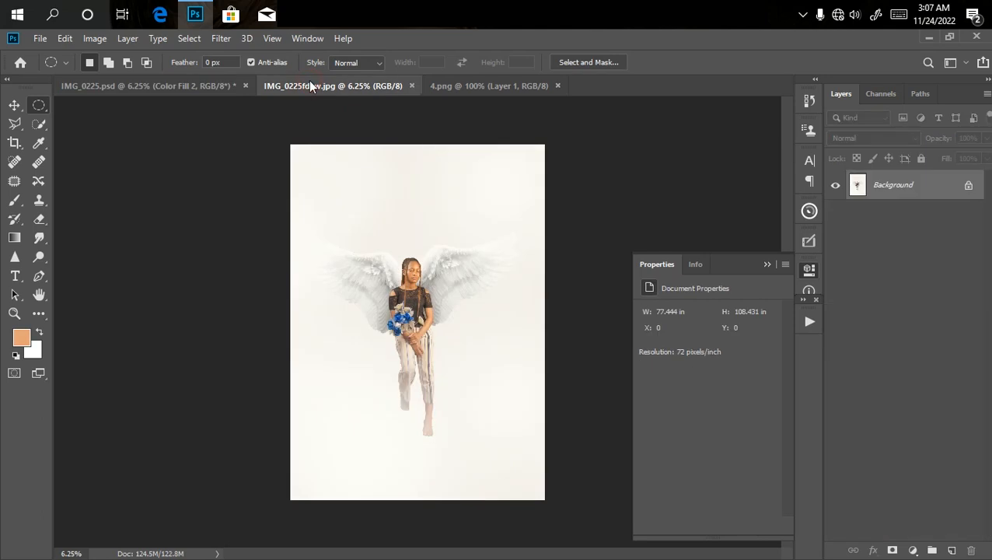
left_click(140, 86)
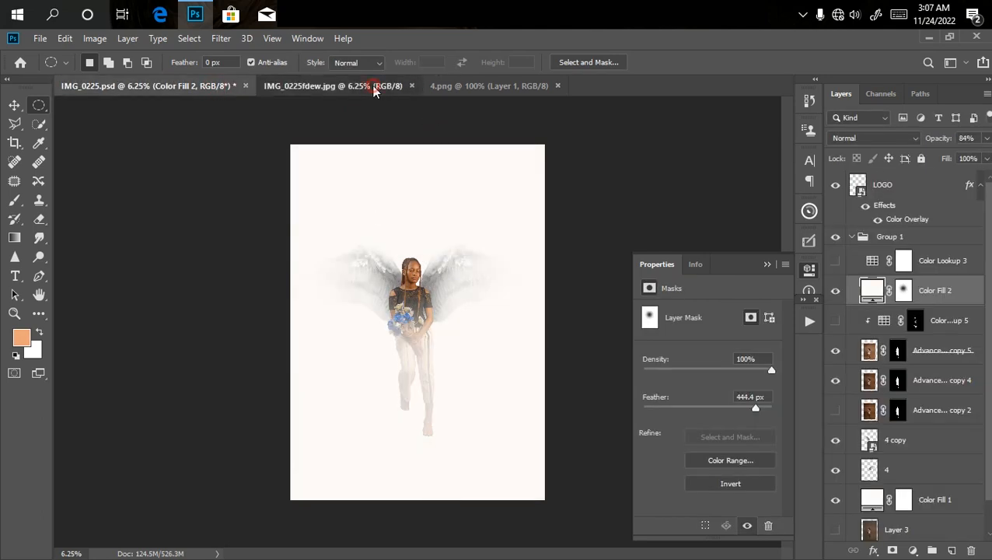
left_click(333, 85)
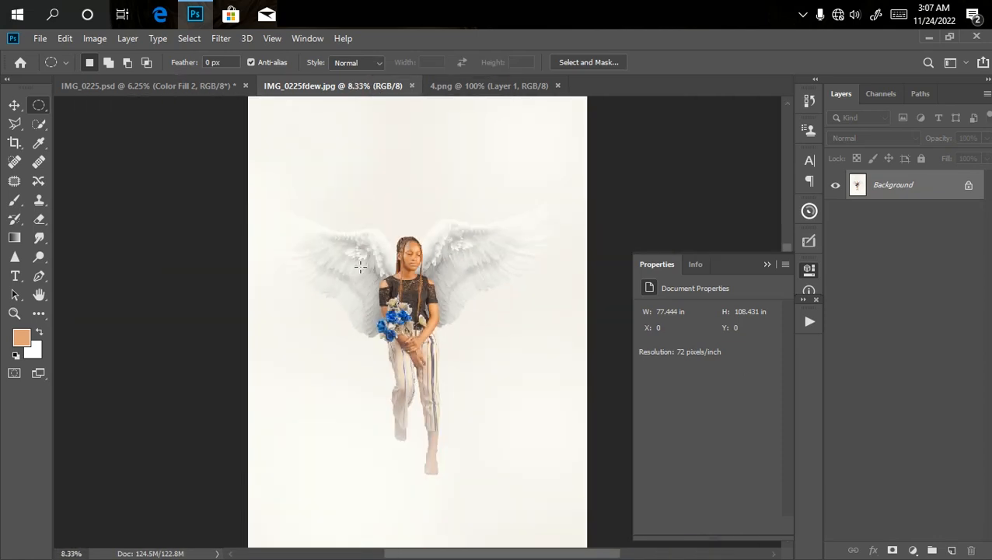
left_click(148, 86)
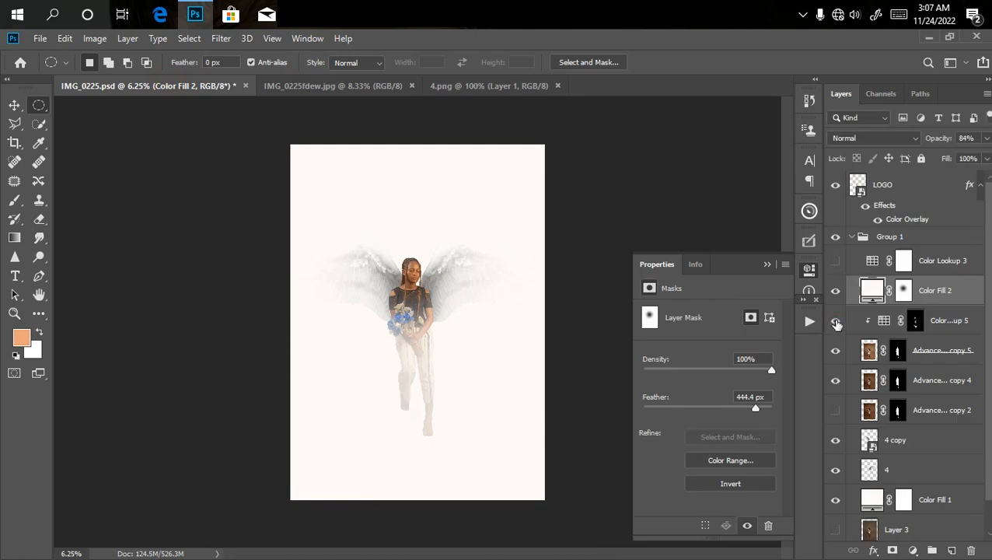
Step: Set Color Lookup 5 to 100% opacity and add a Color Lookup with a 3D LUT
left_click(837, 321)
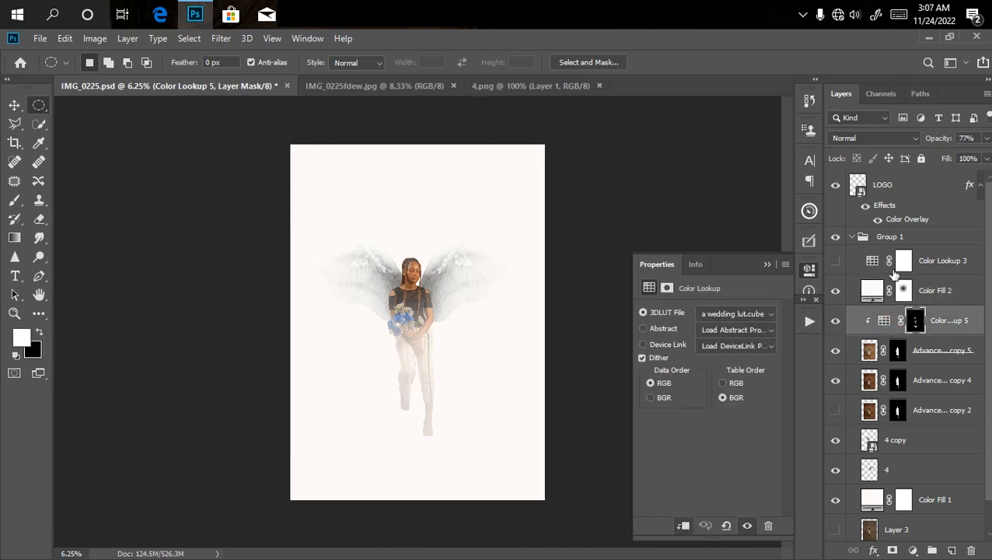
left_click(987, 137)
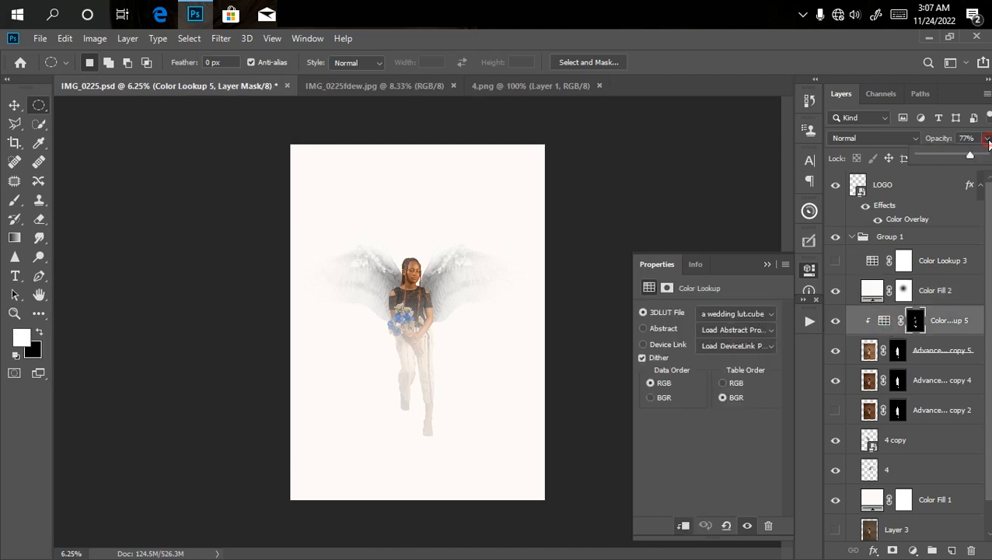
left_click(988, 138)
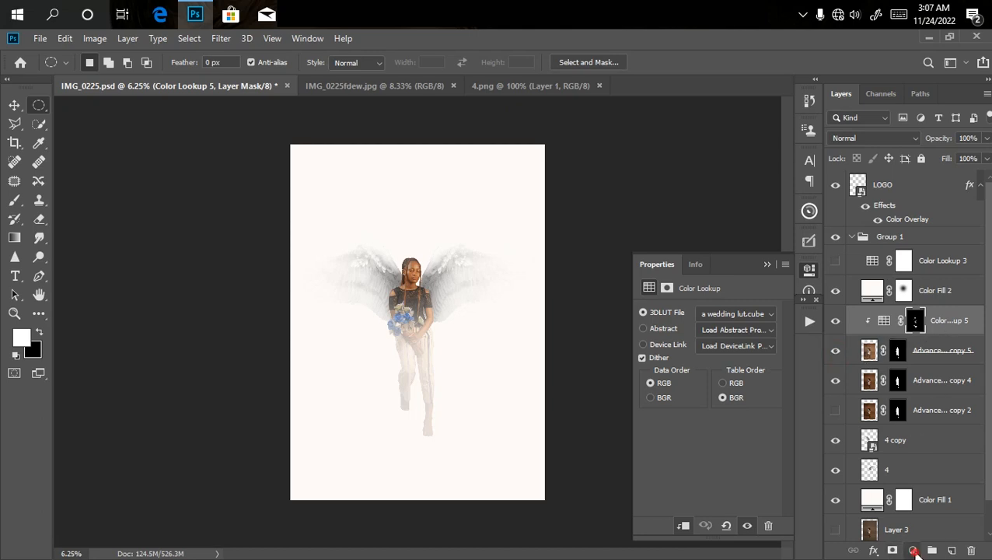
left_click(915, 550)
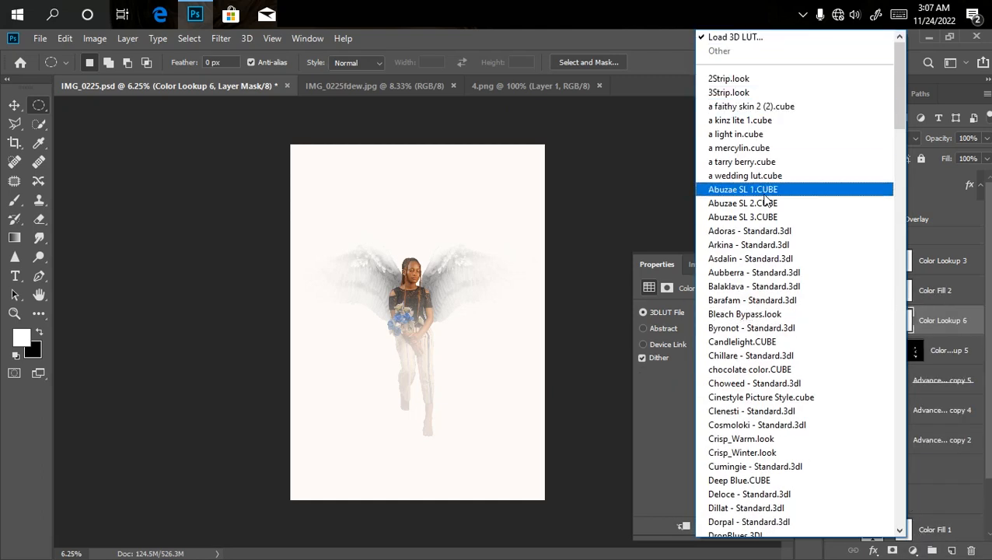
left_click(745, 175)
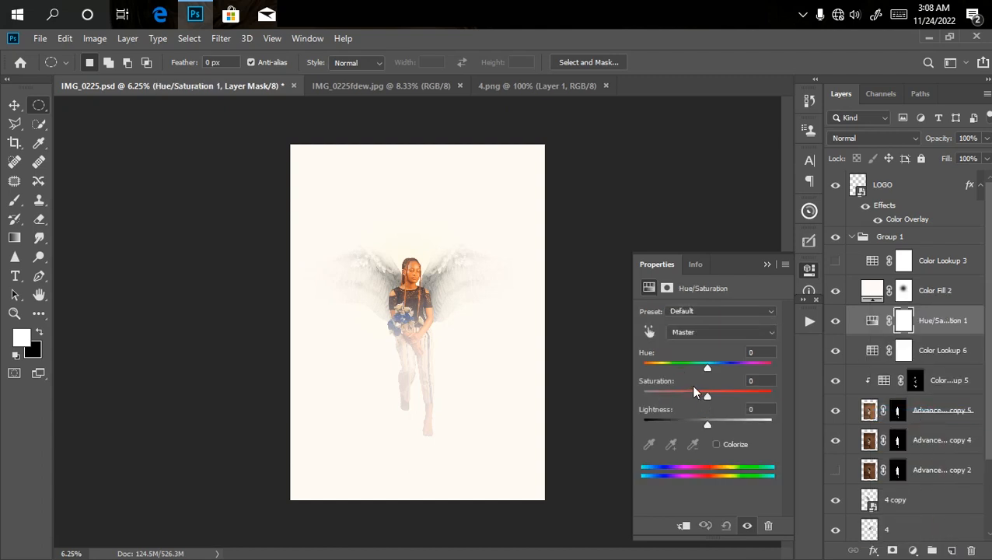
Step: Set the Hue/Saturation sliders to Saturation -20 and Lightness +11
left_click_drag(708, 395, 694, 395)
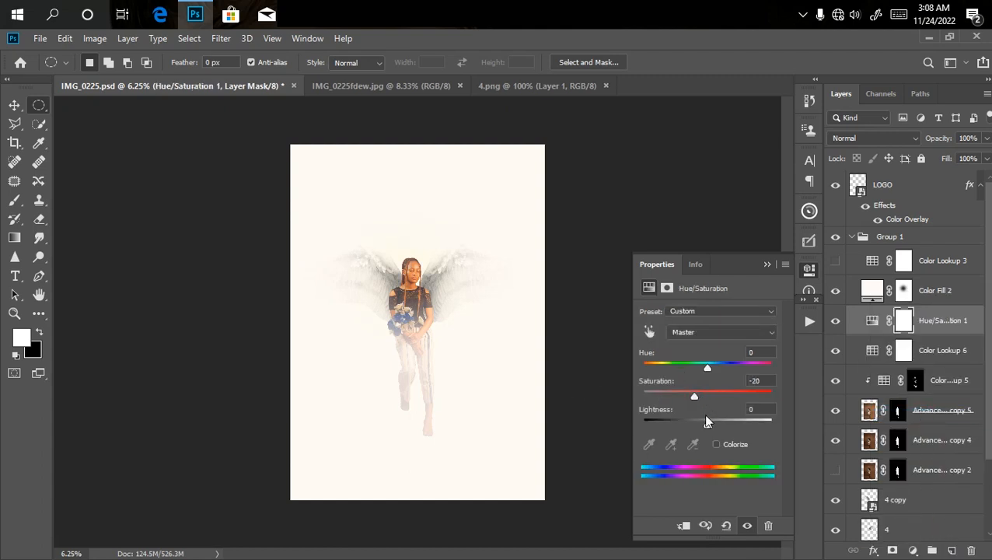
left_click_drag(694, 420, 717, 420)
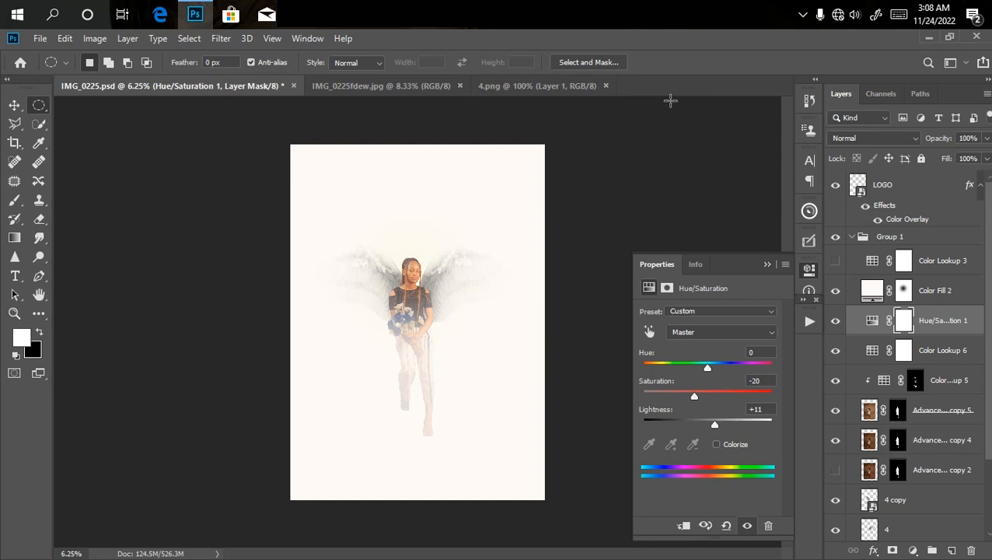
mouse_move(743, 47)
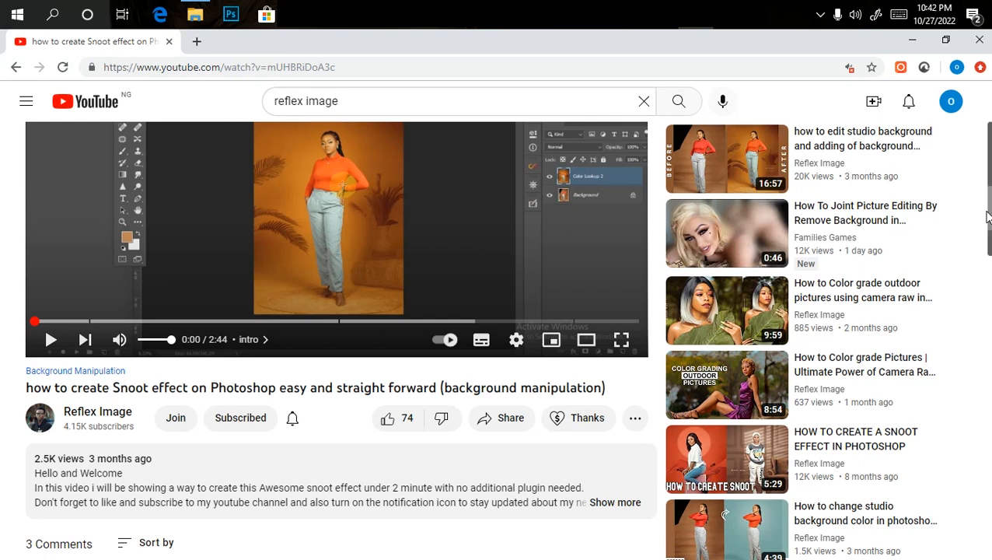
scroll("down", 3)
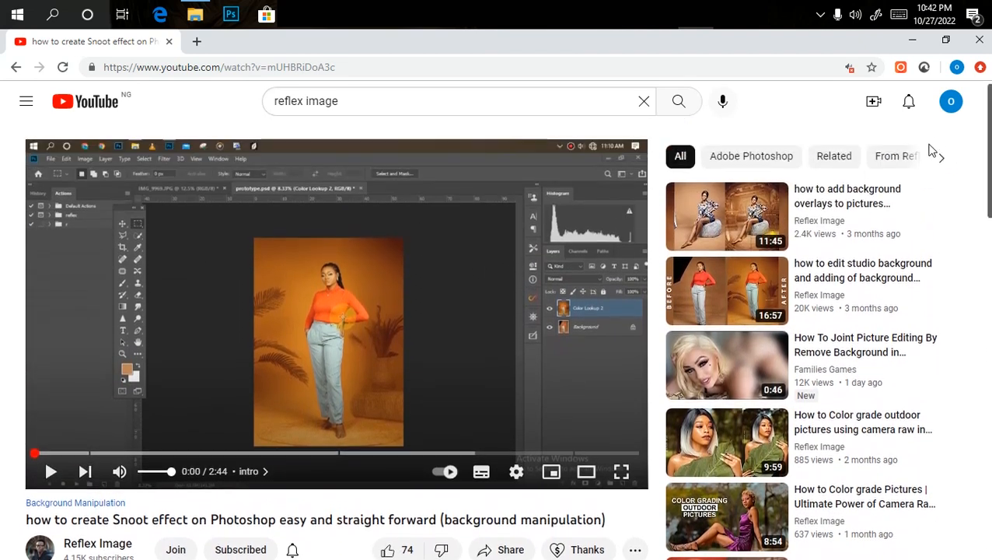
scroll("down", 3)
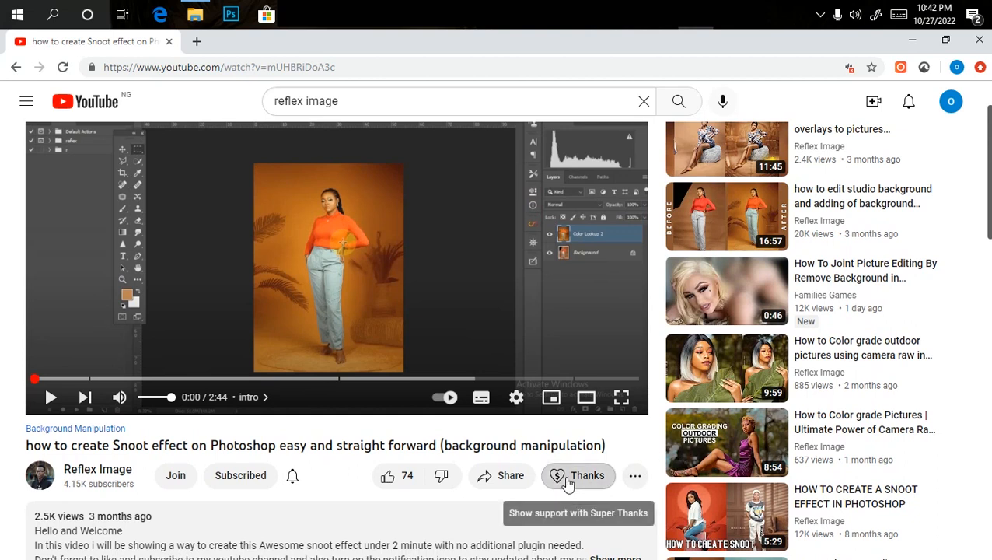
left_click(578, 475)
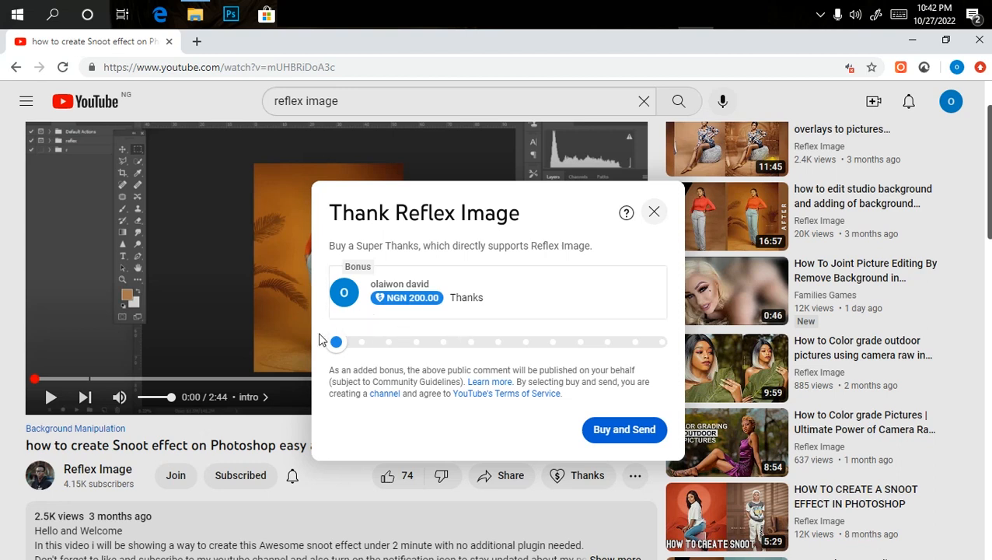
left_click_drag(336, 342, 418, 342)
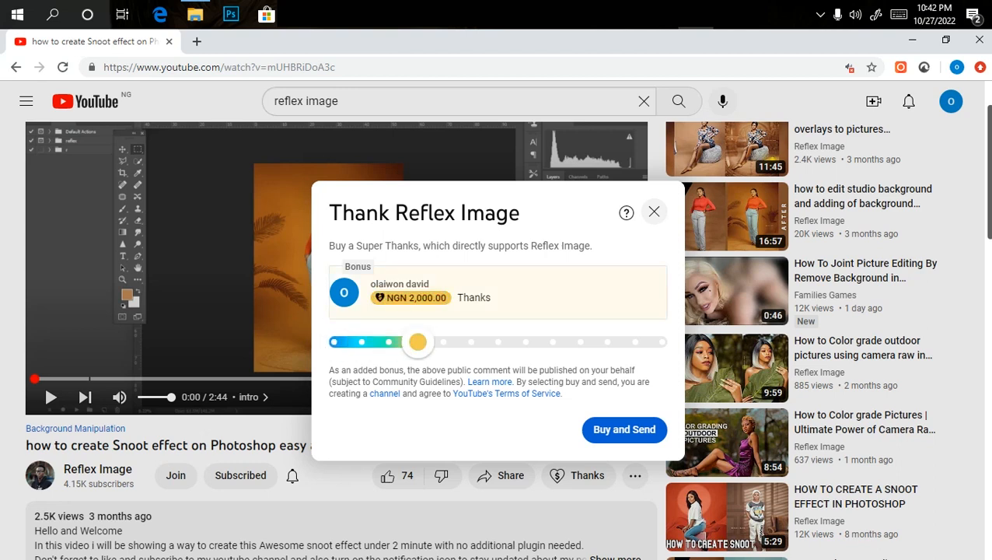
left_click_drag(417, 343, 336, 342)
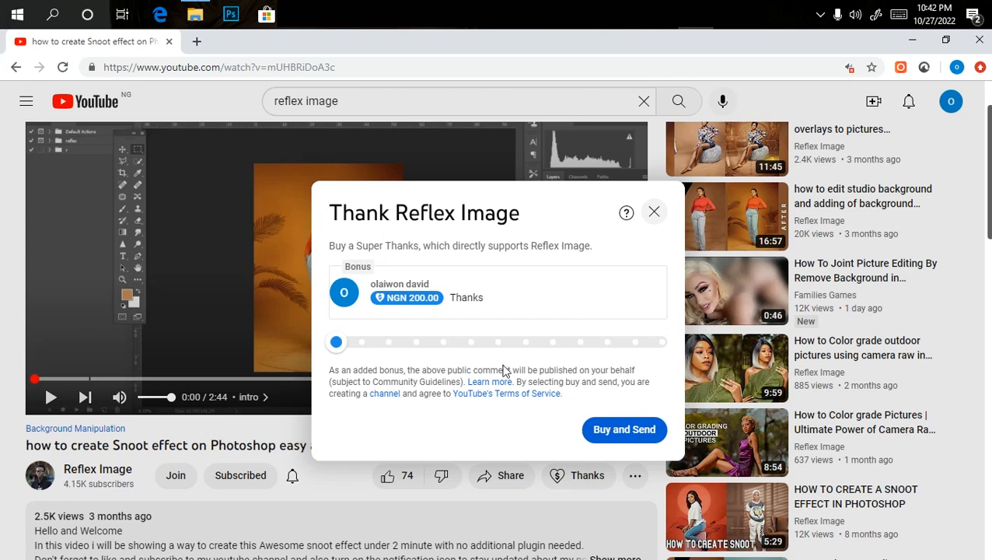
mouse_move(221, 141)
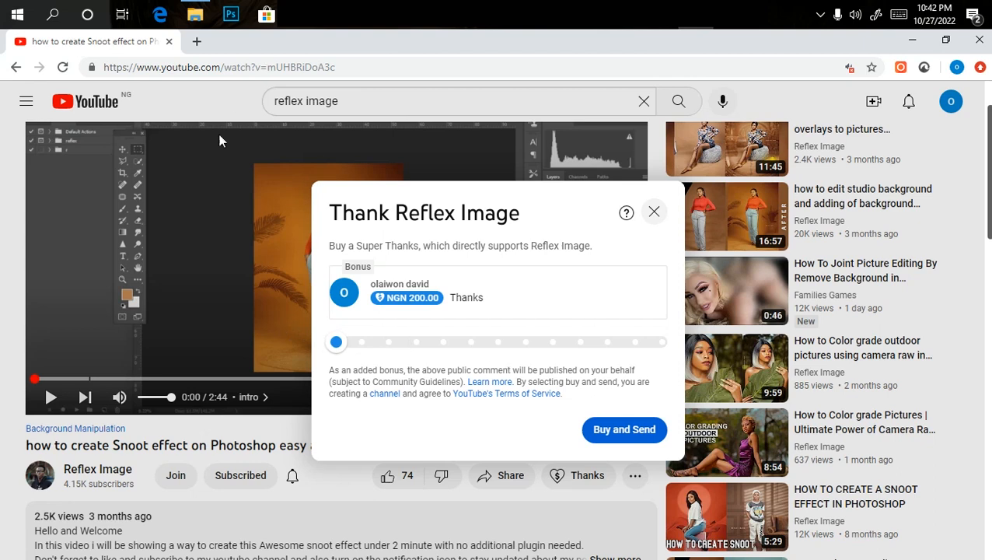
left_click_drag(336, 342, 473, 341)
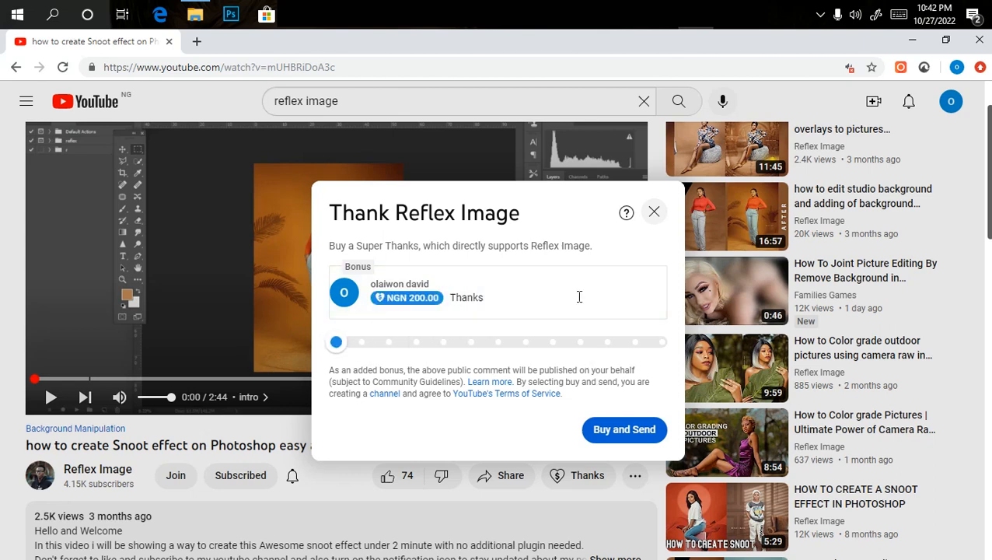
mouse_move(471, 388)
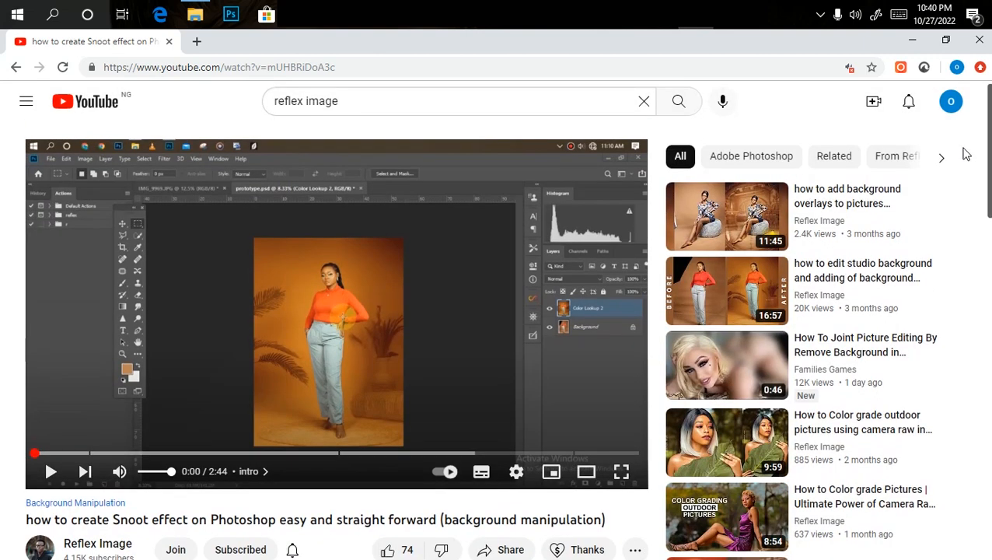
mouse_move(152, 175)
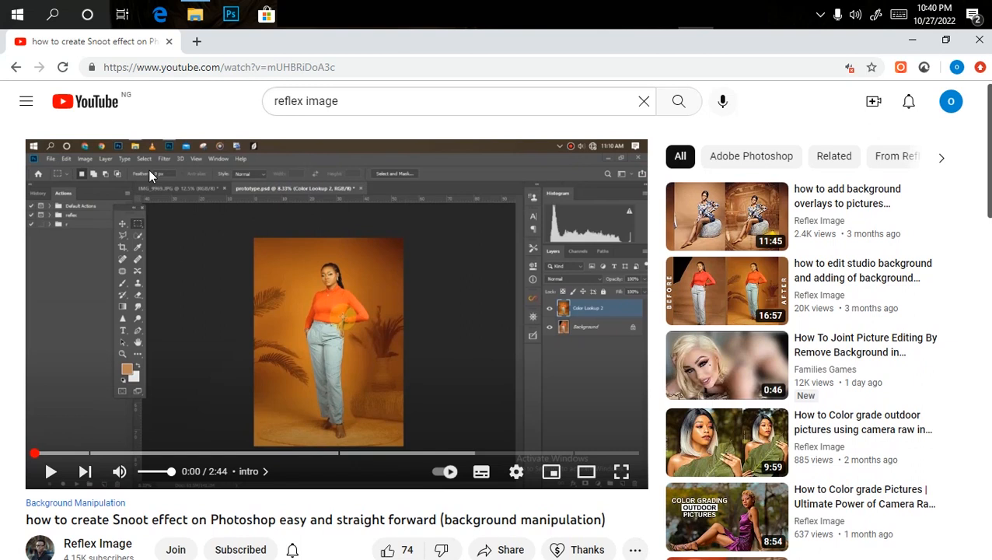
mouse_move(611, 290)
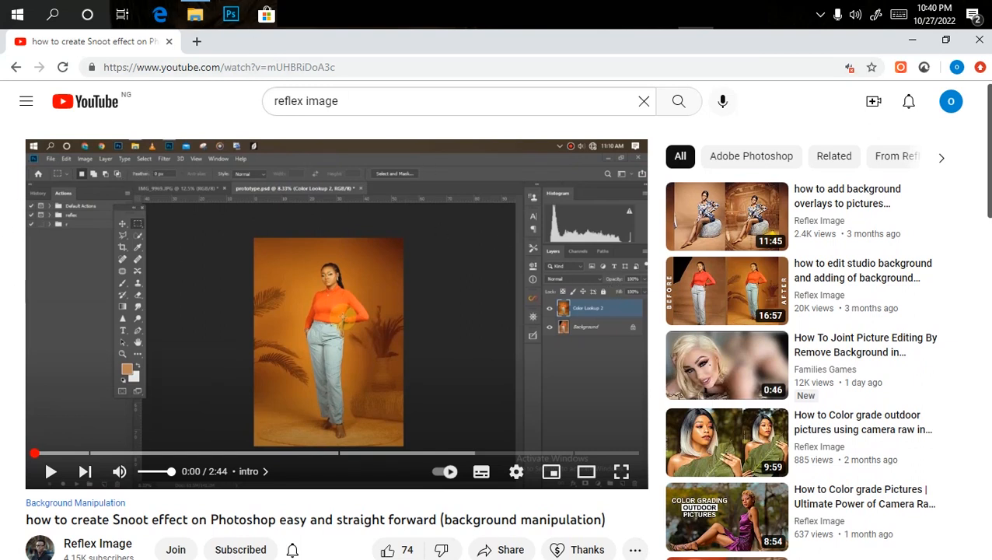
Step: Scroll below the video and open Reflex Image's Join membership tiers
scroll("down", 3)
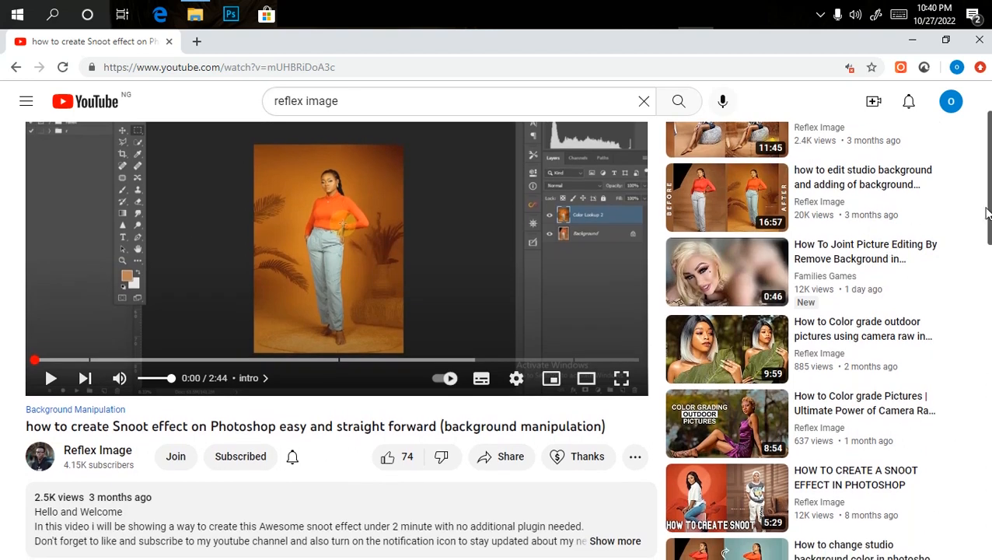
scroll("down", 3)
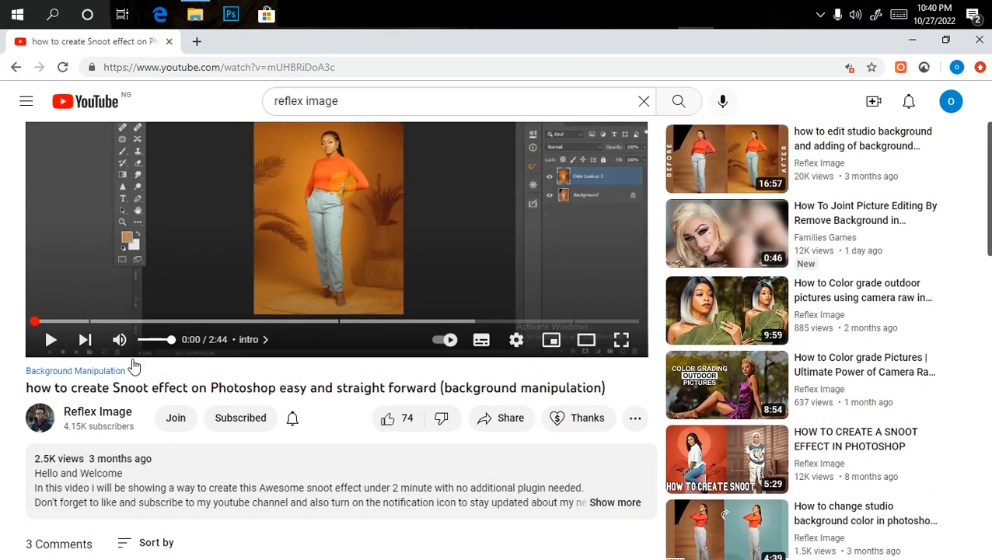
mouse_move(176, 420)
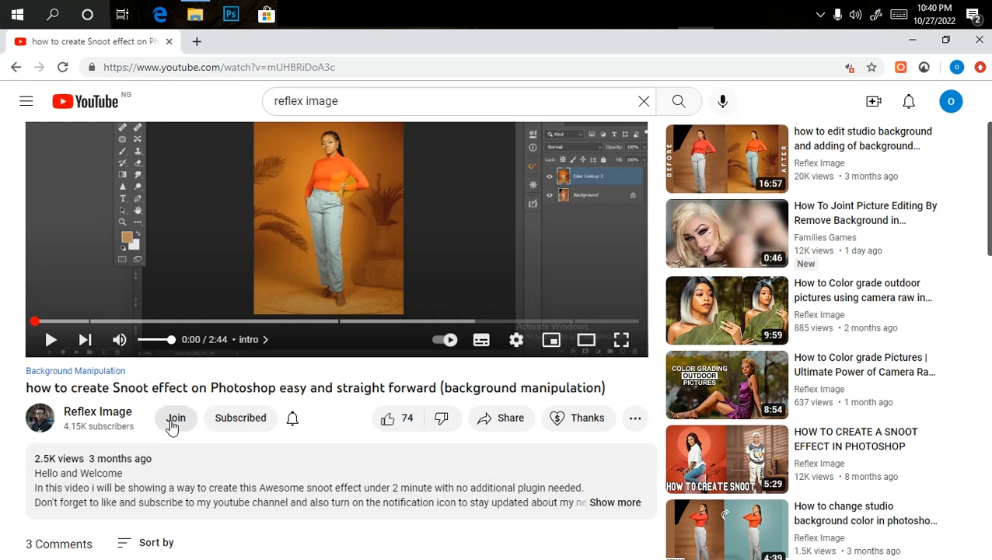
left_click(176, 418)
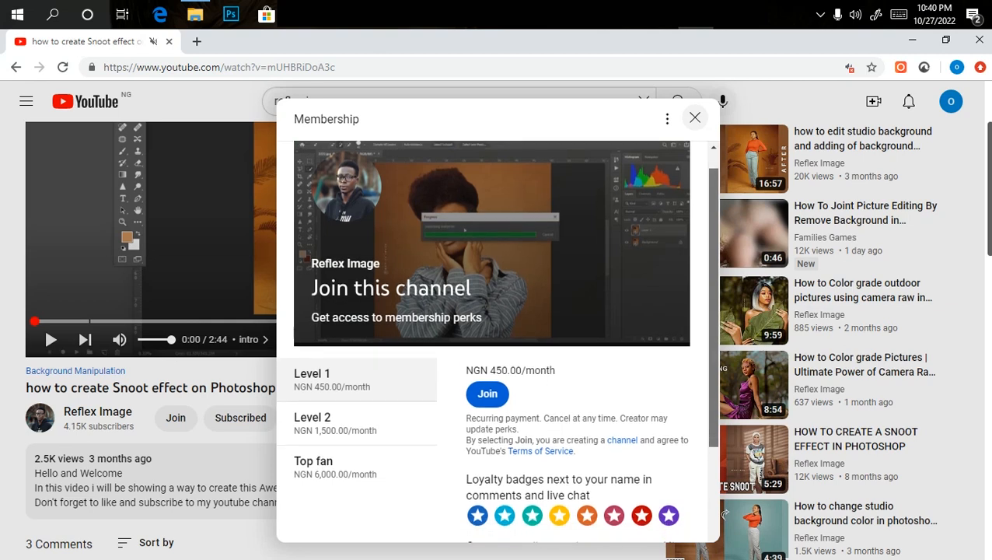
scroll("down", 3)
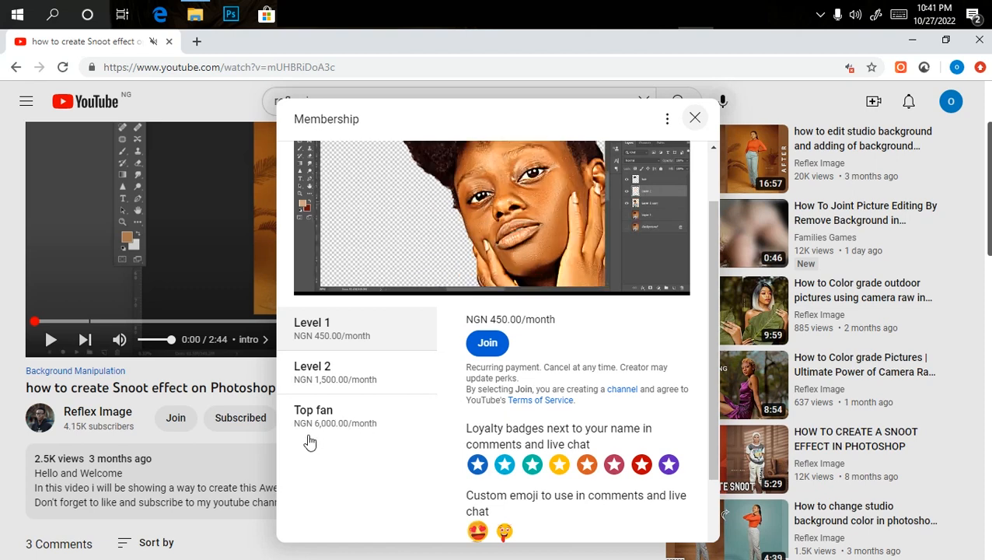
mouse_move(310, 430)
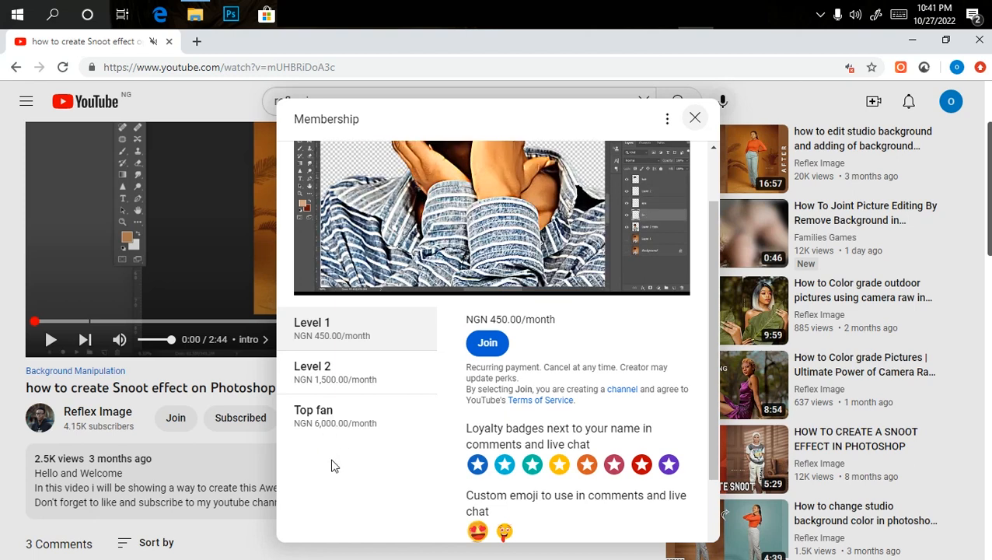
mouse_move(335, 413)
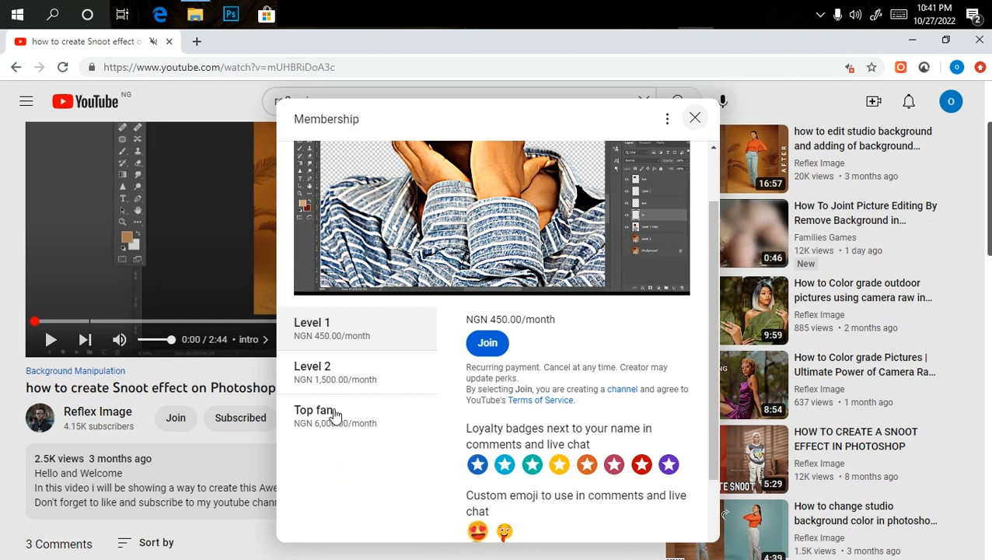
mouse_move(336, 474)
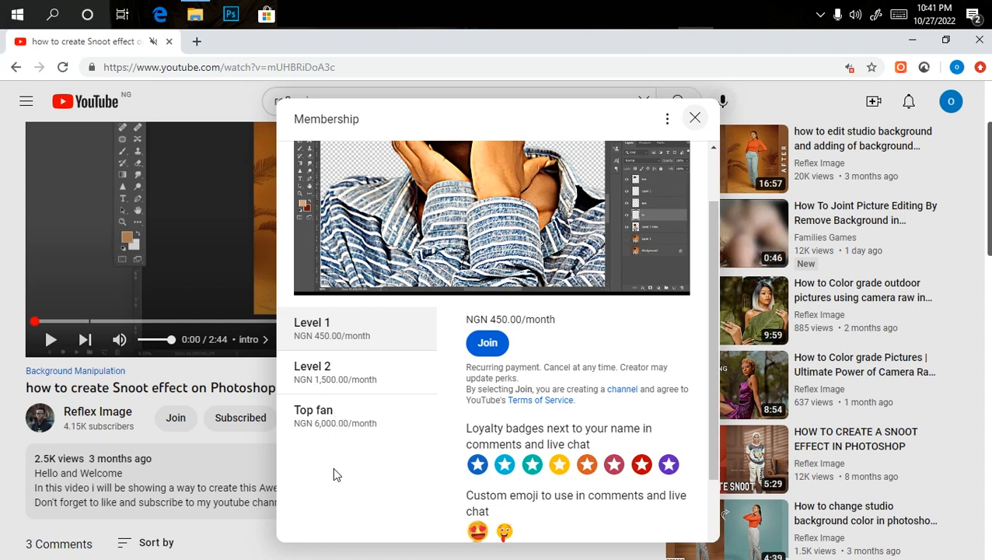
mouse_move(343, 457)
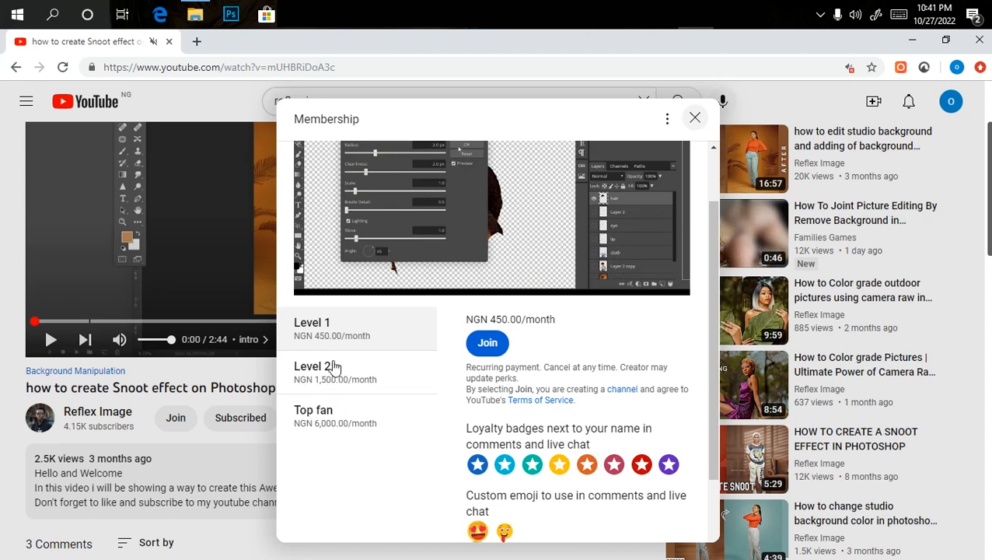
mouse_move(298, 334)
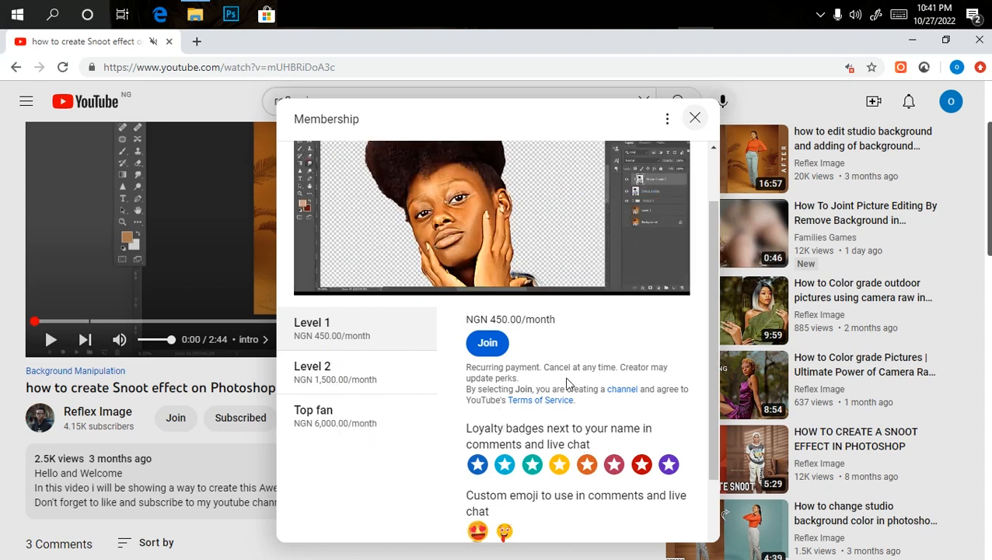
scroll("down", 3)
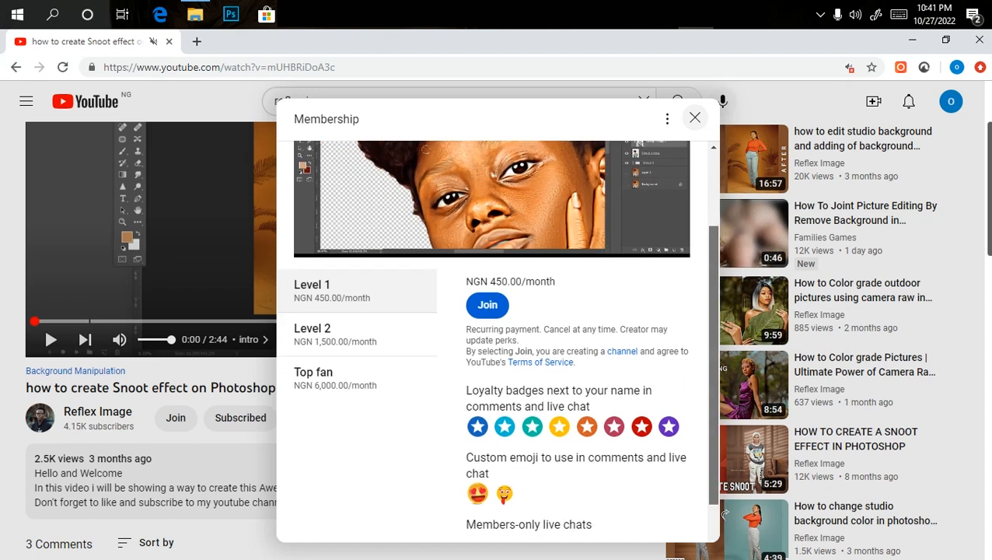
scroll("down", 3)
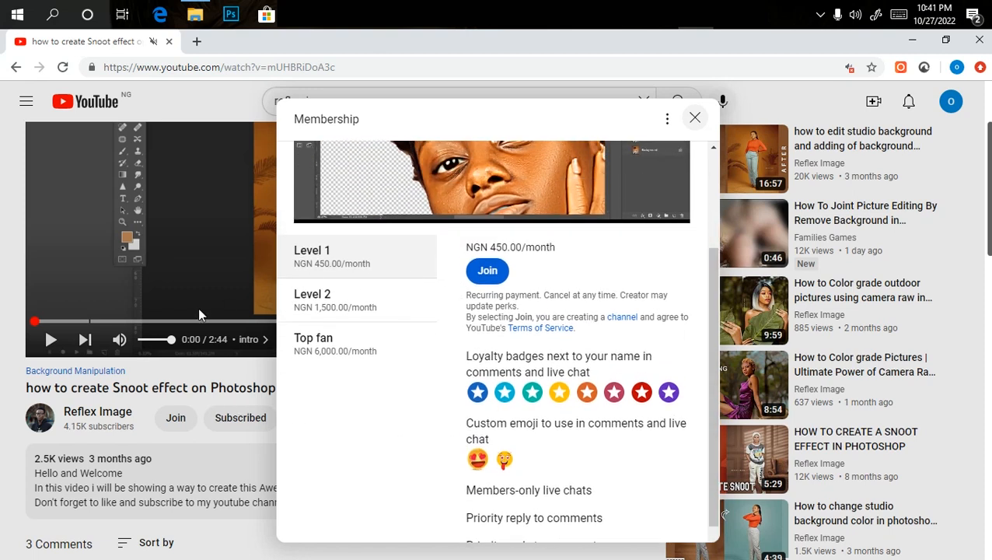
mouse_move(56, 173)
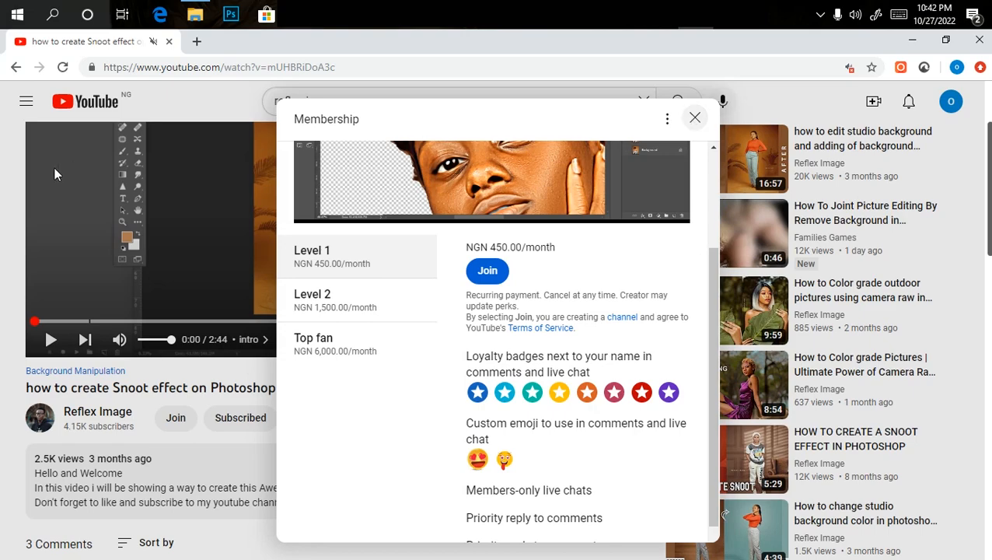